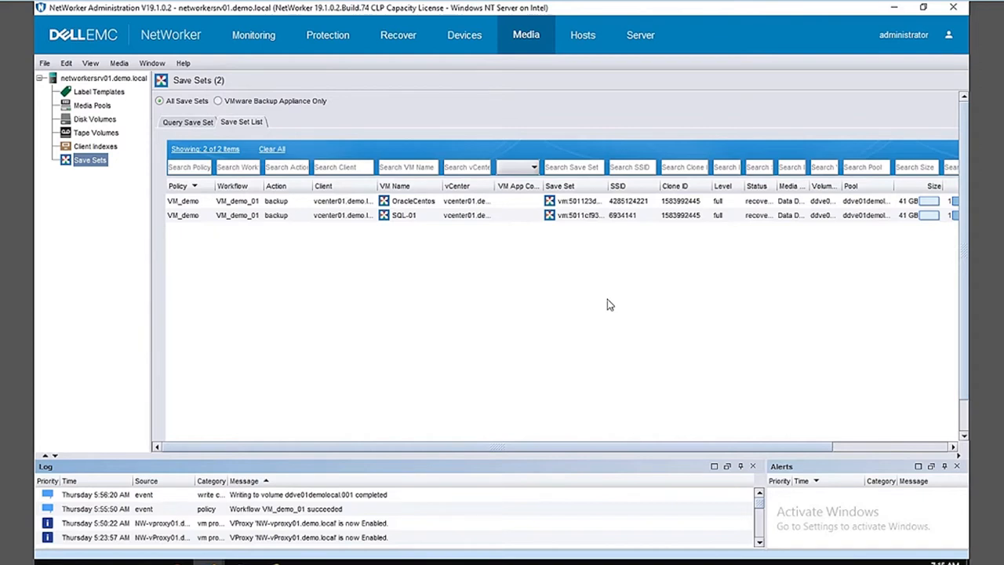
pyautogui.moveTo(439, 224)
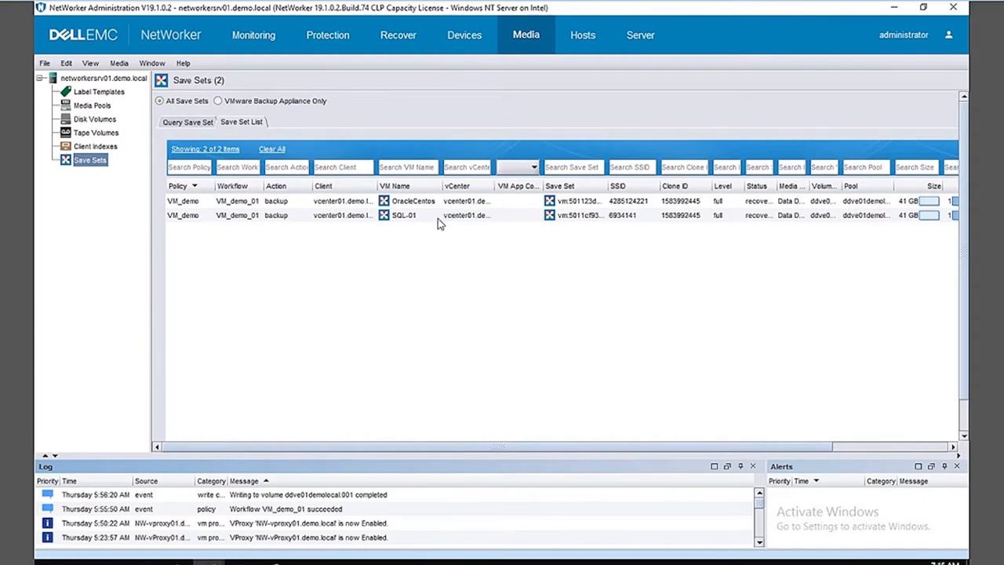
# Create a new Virtual Machine Recovery from the Recover view and choose SQL-01 as source VM
pyautogui.click(403, 215)
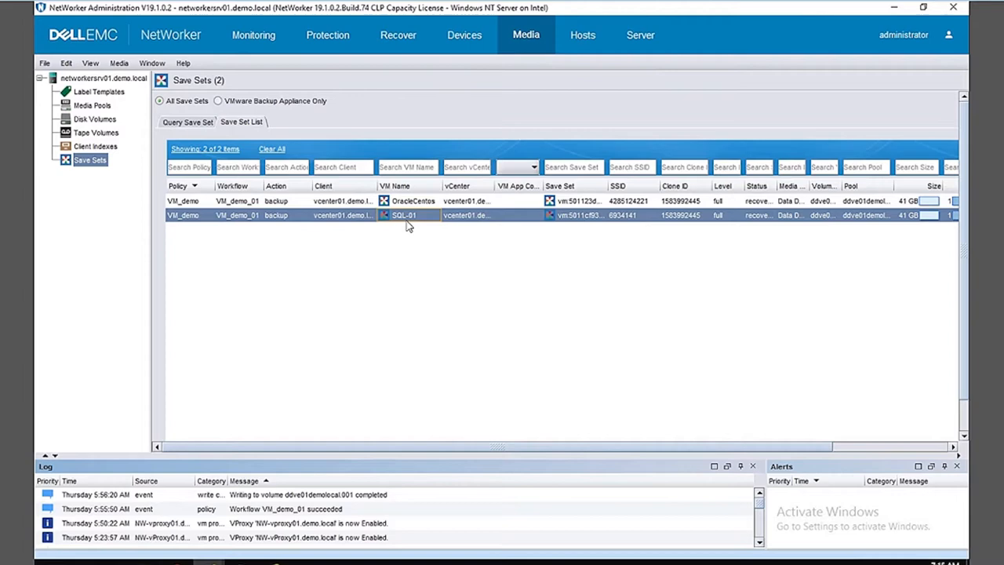
pyautogui.moveTo(589, 44)
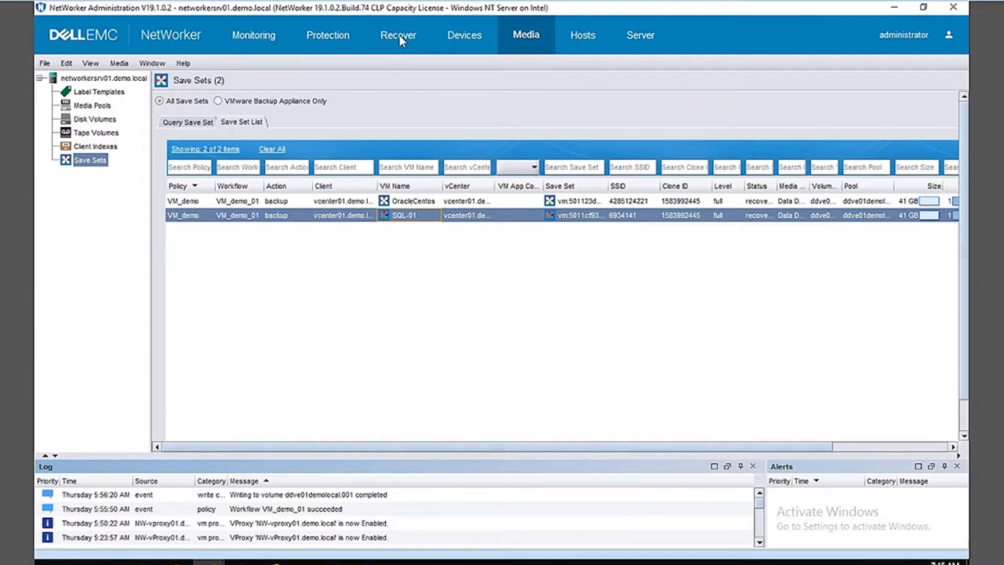
pyautogui.click(398, 34)
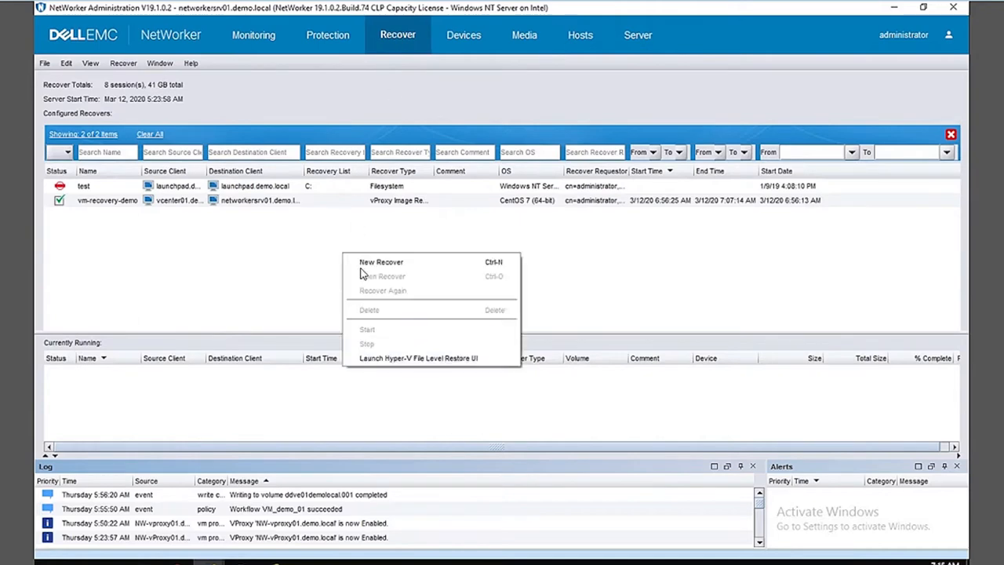
pyautogui.moveTo(381, 263)
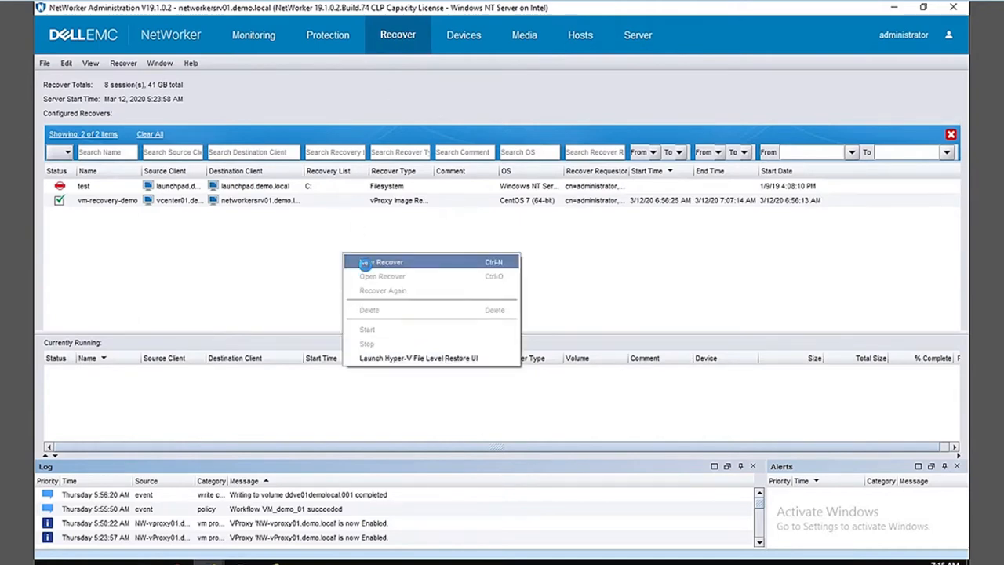
pyautogui.click(381, 262)
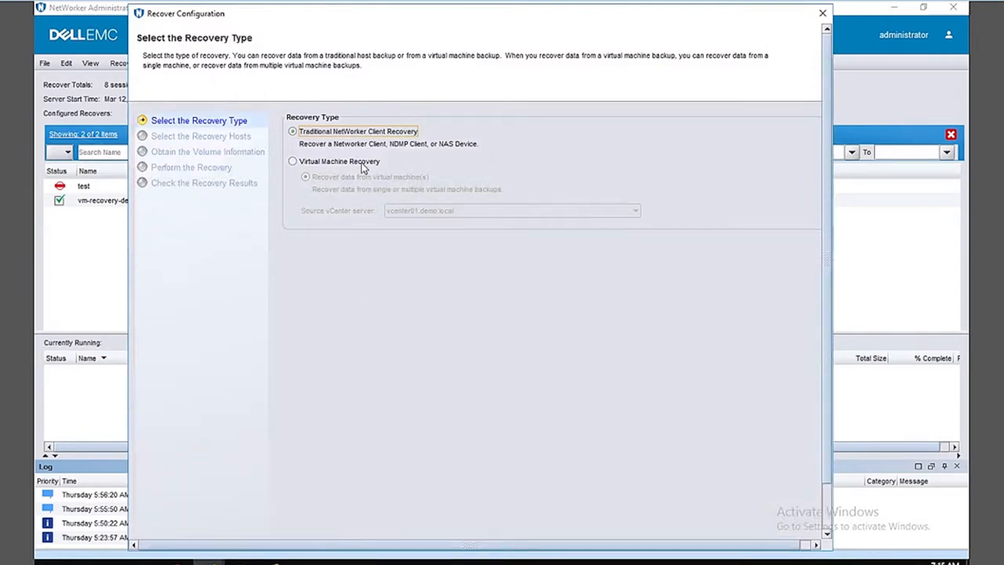
pyautogui.click(293, 161)
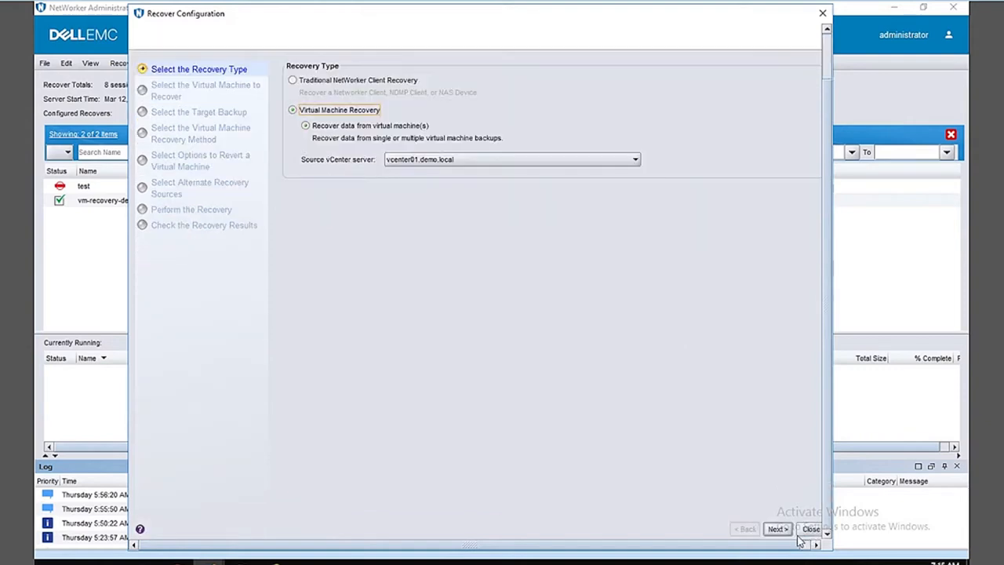
pyautogui.click(776, 528)
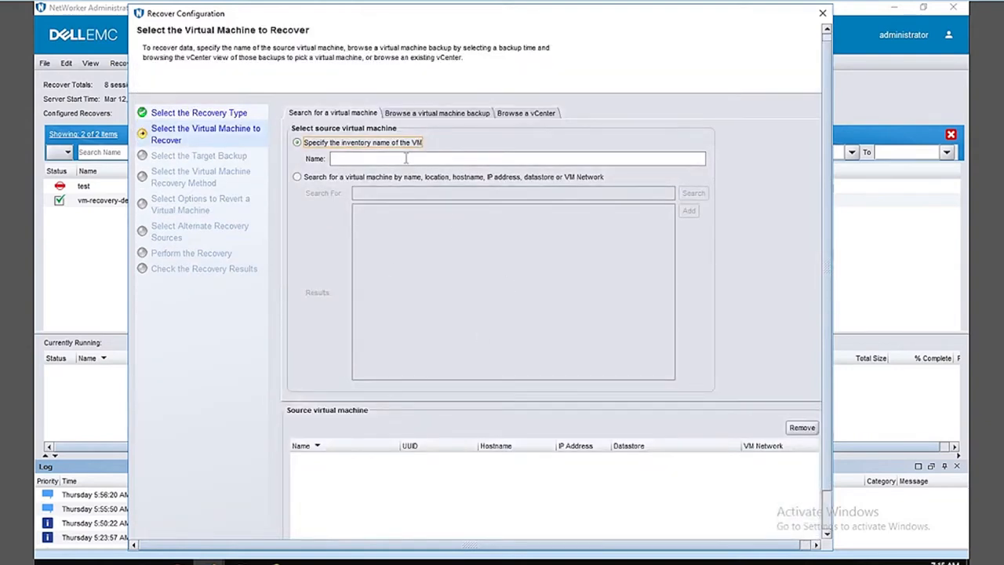
pyautogui.click(518, 159)
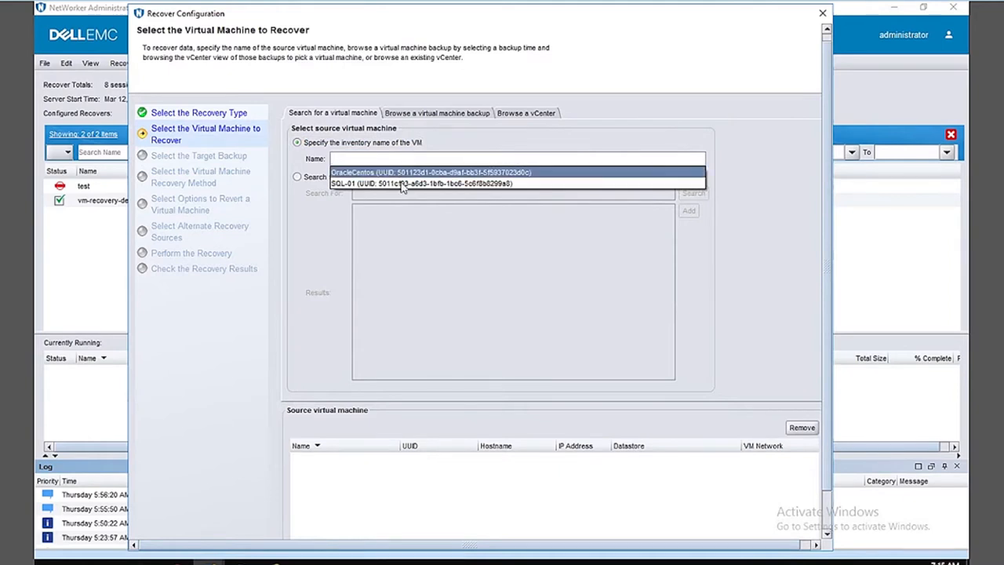
pyautogui.click(423, 183)
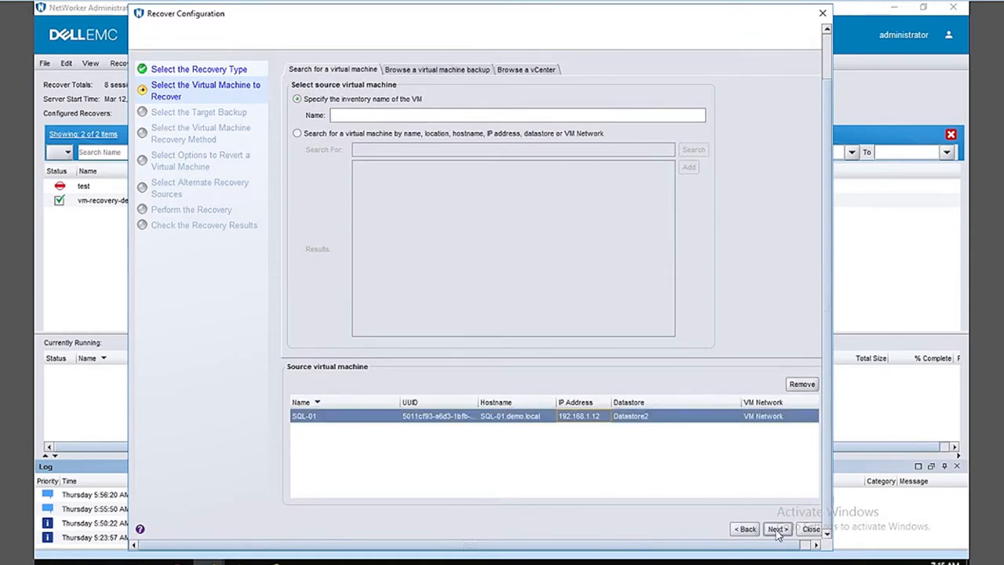
# Keep the newest SQL-01 backup and File Level Recovery from Data Domain to original SQL-01
pyautogui.click(777, 529)
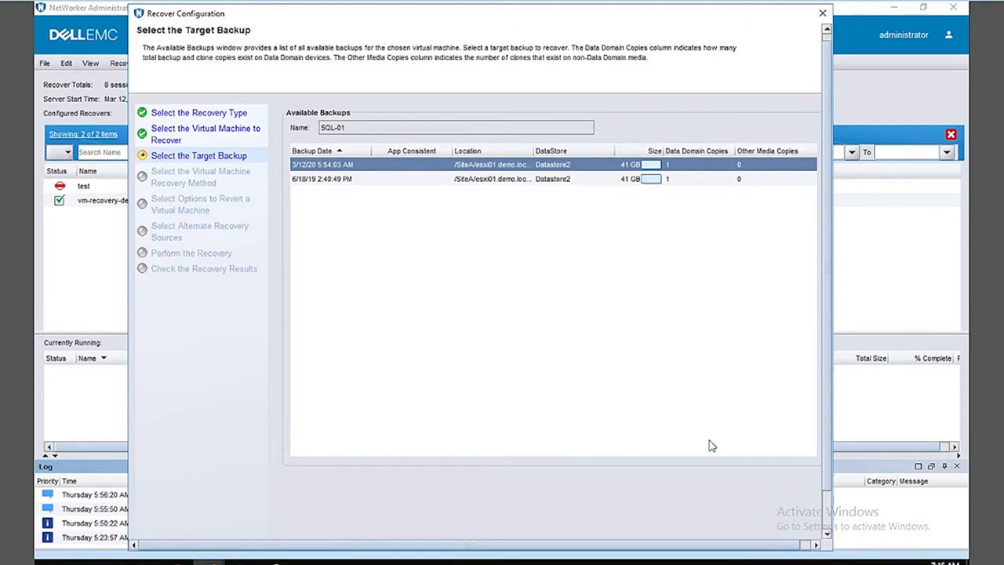
pyautogui.moveTo(468, 245)
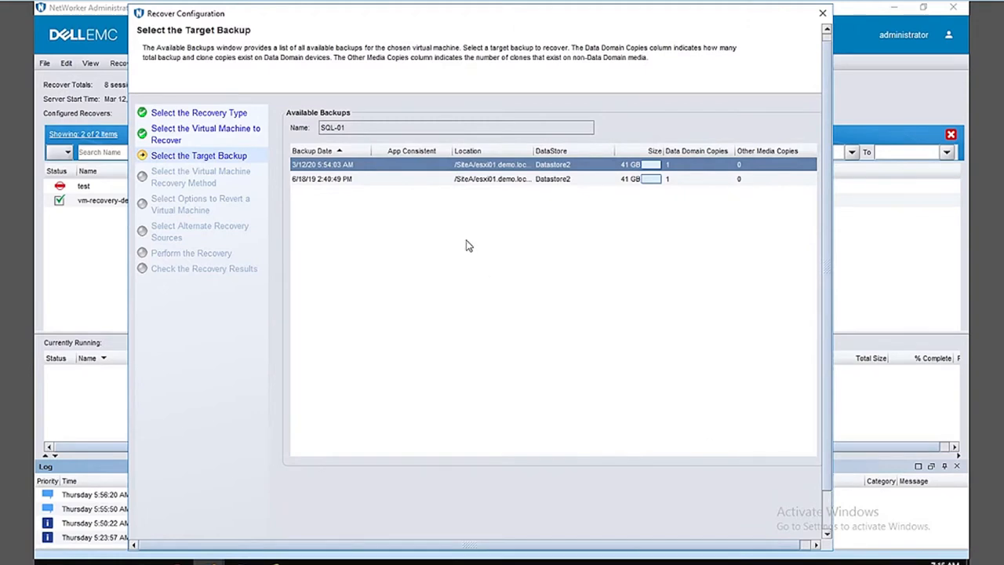
pyautogui.moveTo(459, 229)
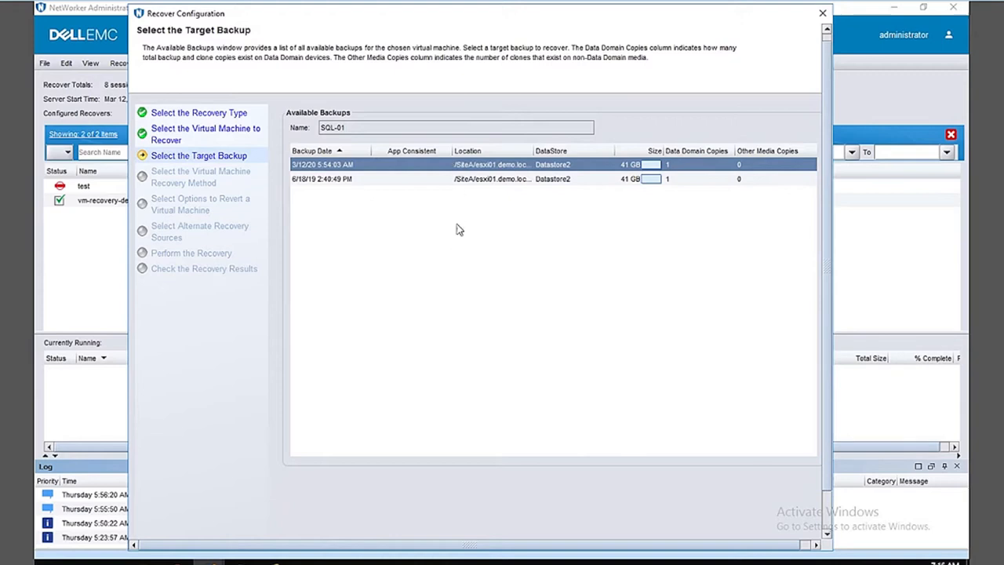
pyautogui.moveTo(740, 507)
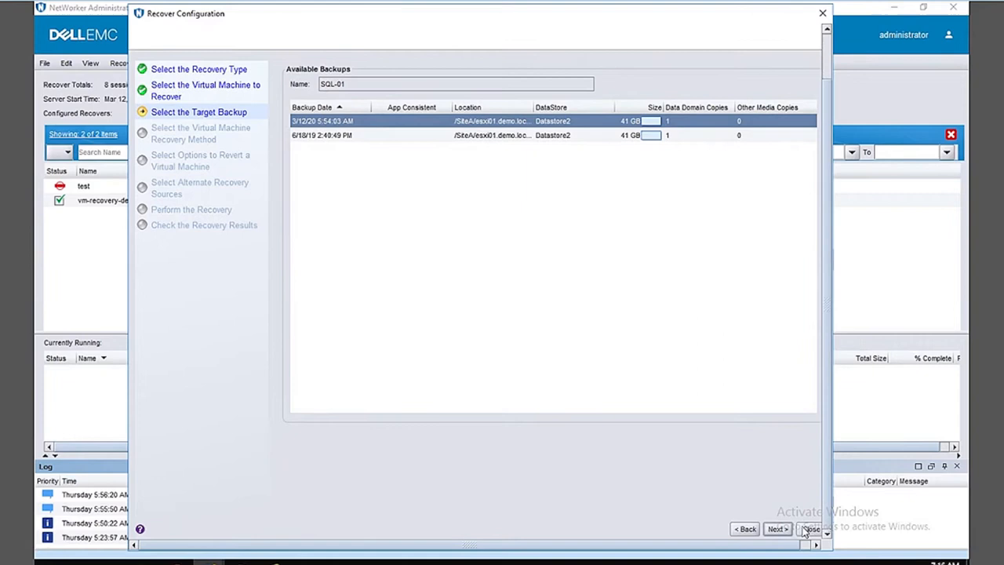
pyautogui.click(778, 528)
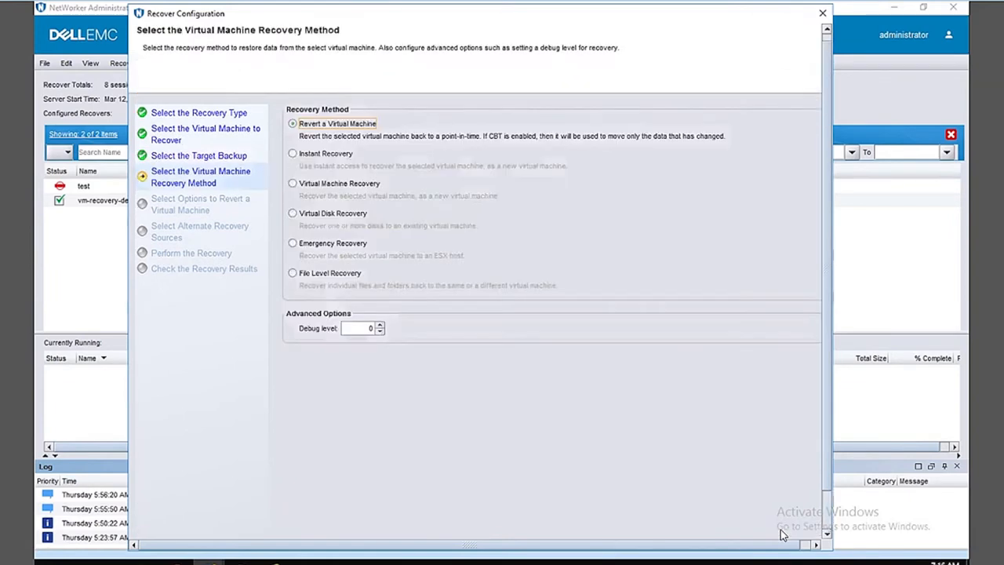
pyautogui.moveTo(397, 238)
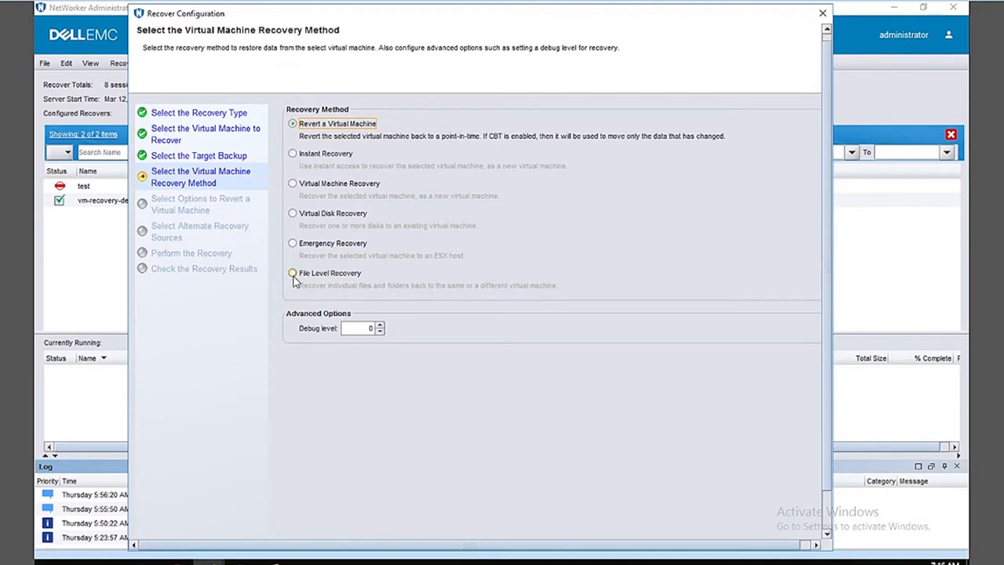
pyautogui.click(293, 273)
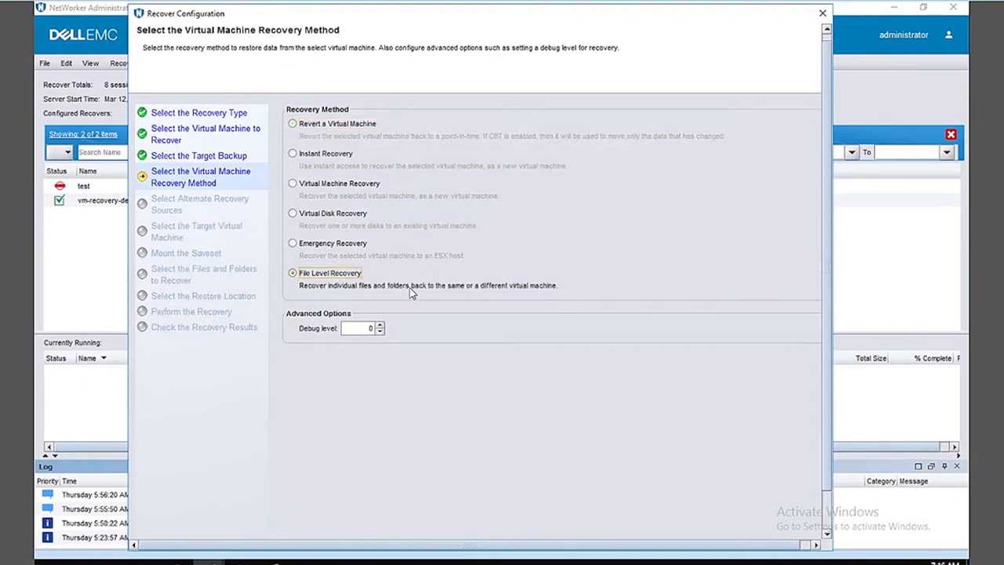
pyautogui.moveTo(830, 526)
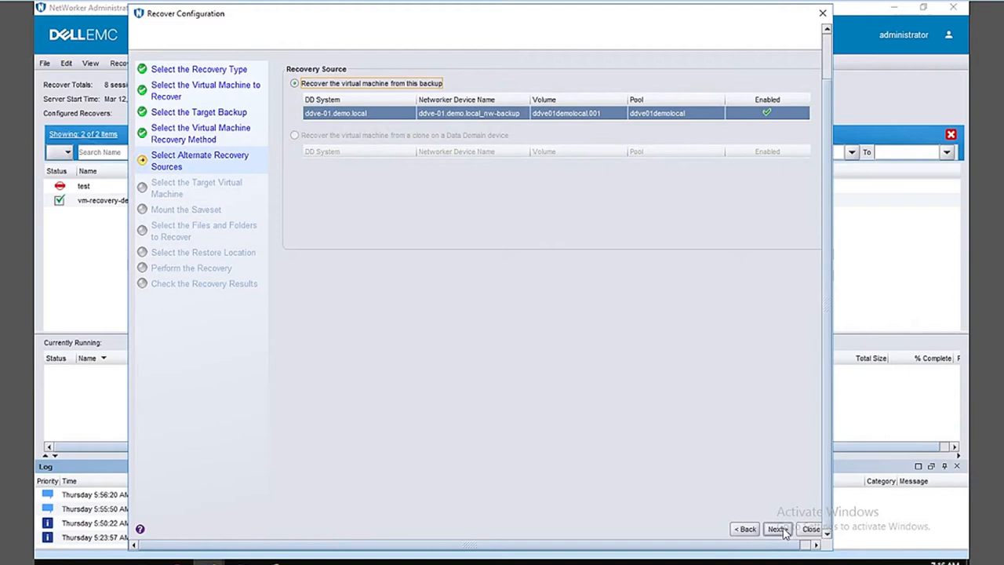
pyautogui.moveTo(784, 502)
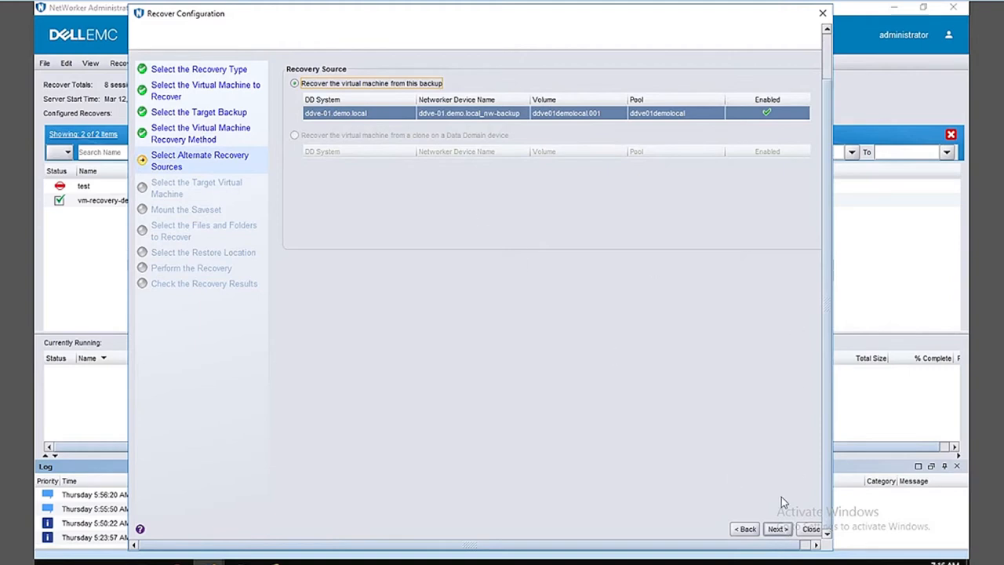
pyautogui.click(777, 528)
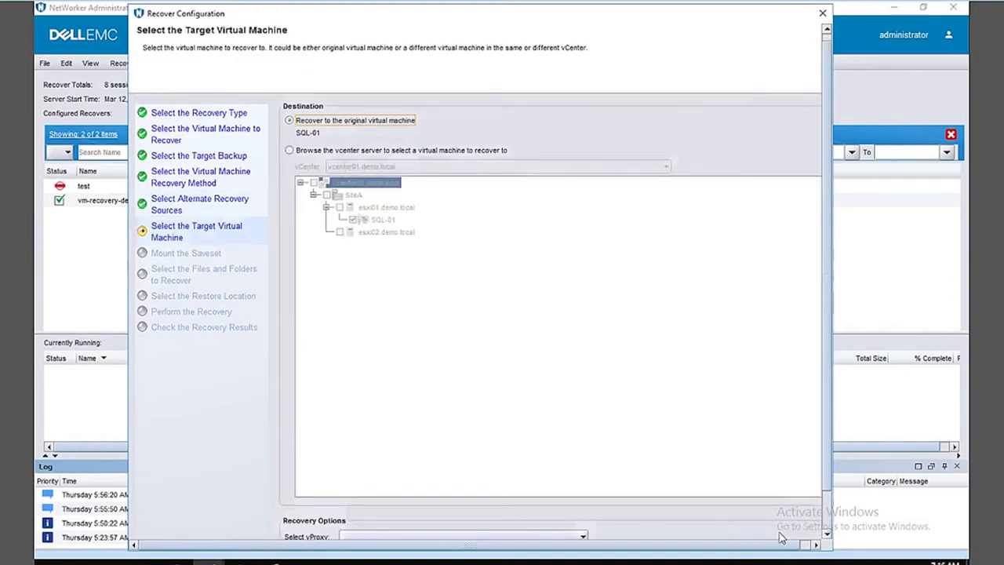
pyautogui.moveTo(830, 522)
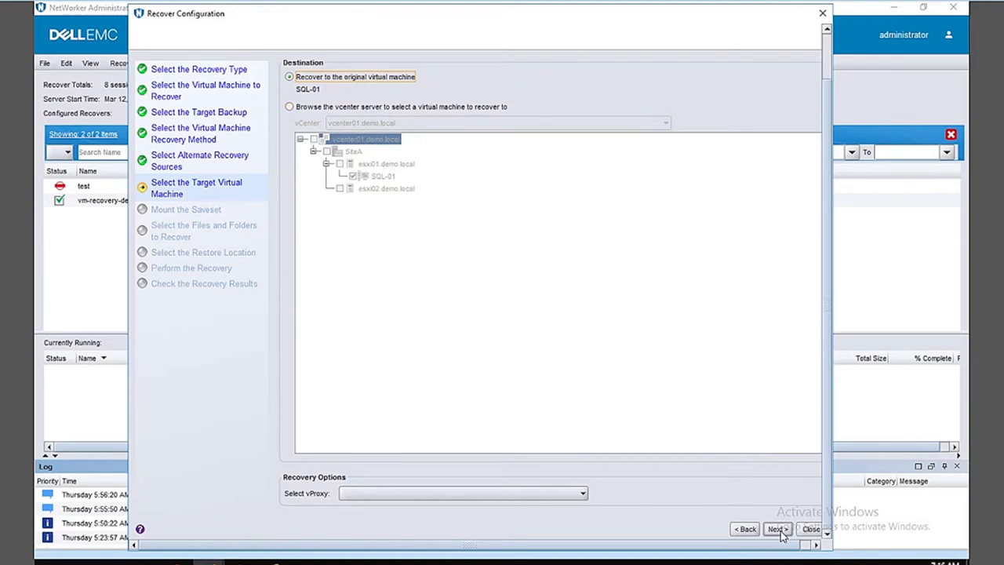
pyautogui.click(776, 528)
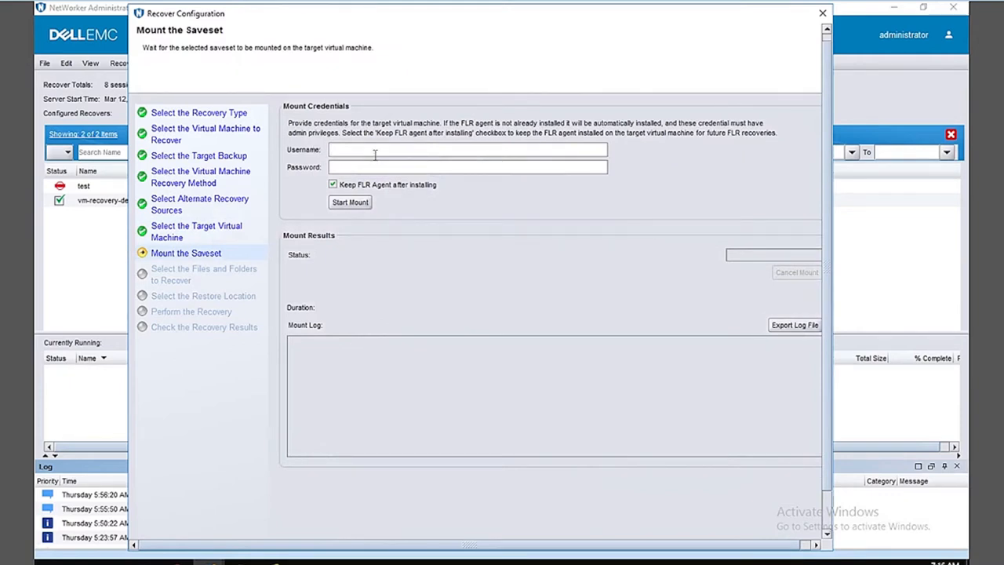
# Enter the administrator username and password, keep the FLR agent, and start the saveset mount
pyautogui.click(467, 150)
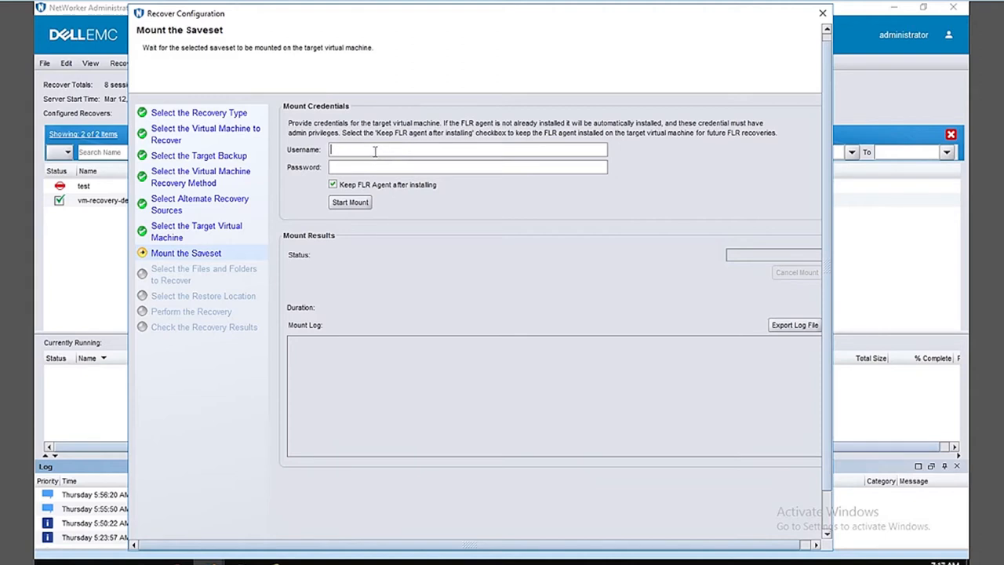
pyautogui.write('administrator')
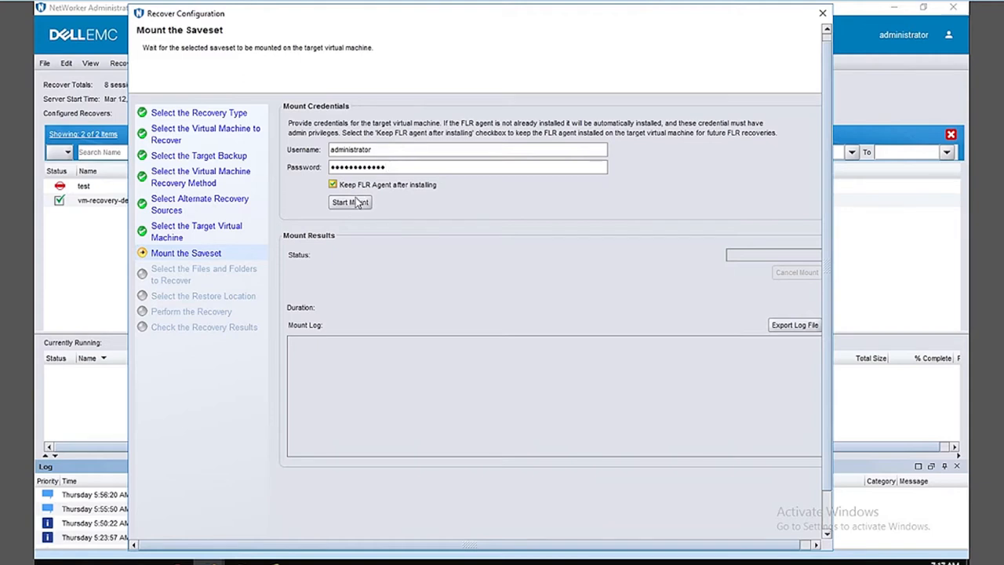
pyautogui.click(349, 202)
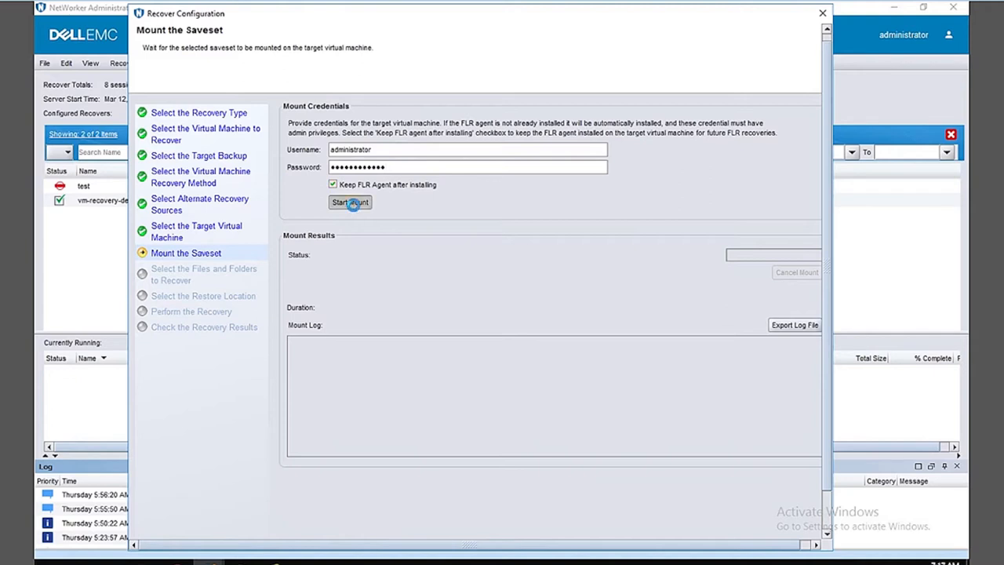
# Trigger Start Mount again and let the saveset mount progress toward installing the vProxy agent
pyautogui.click(350, 203)
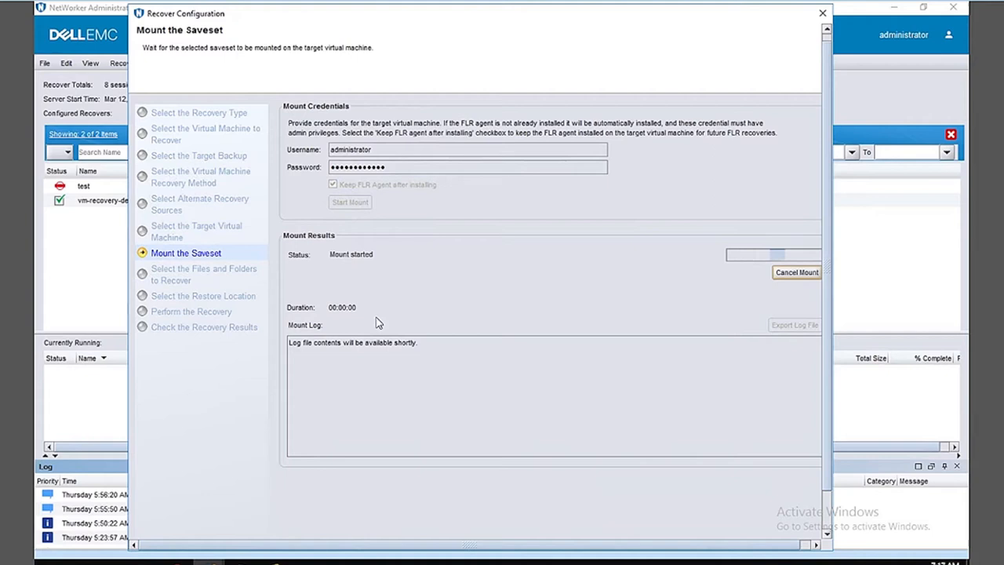
pyautogui.moveTo(408, 353)
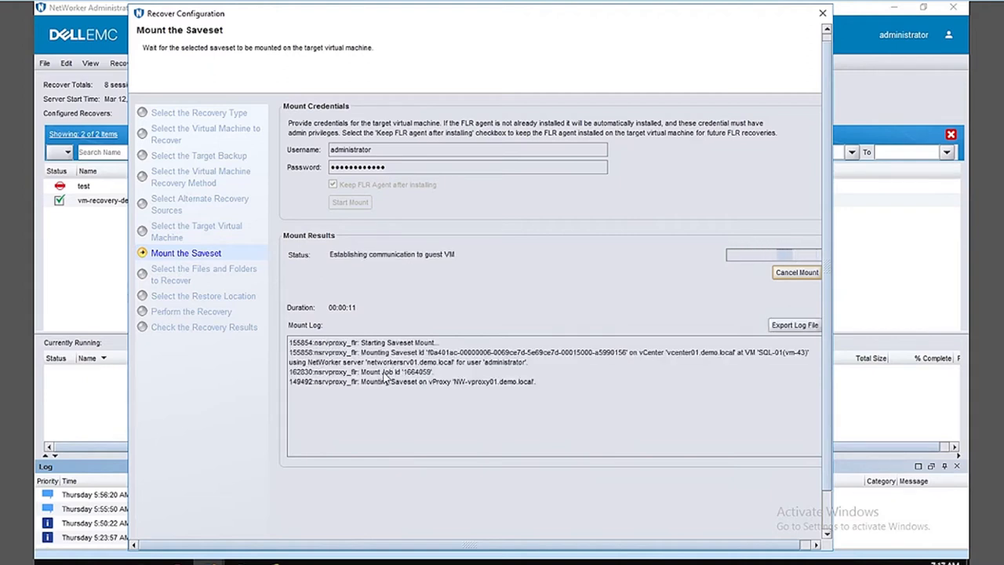
pyautogui.moveTo(361, 383)
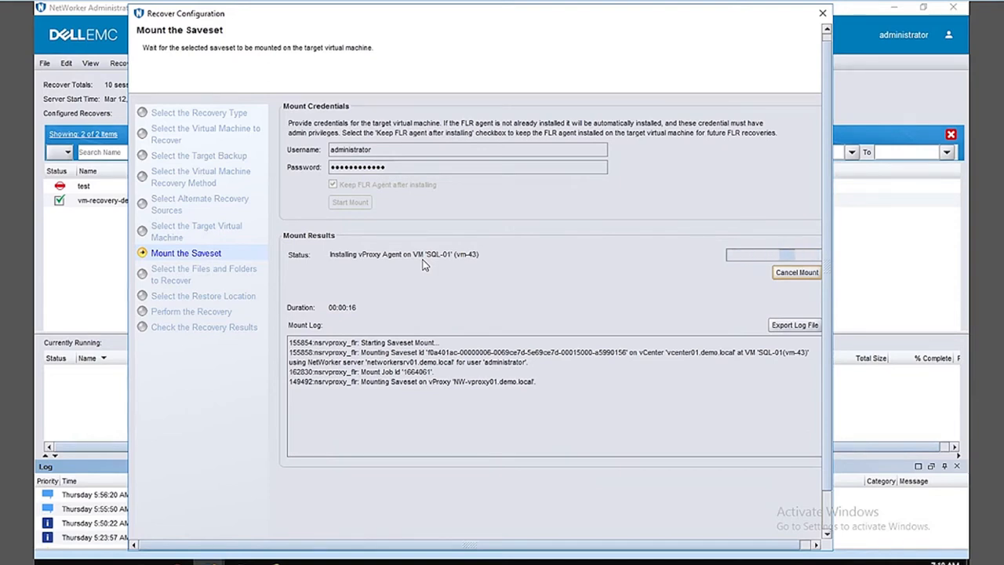
pyautogui.moveTo(247, 557)
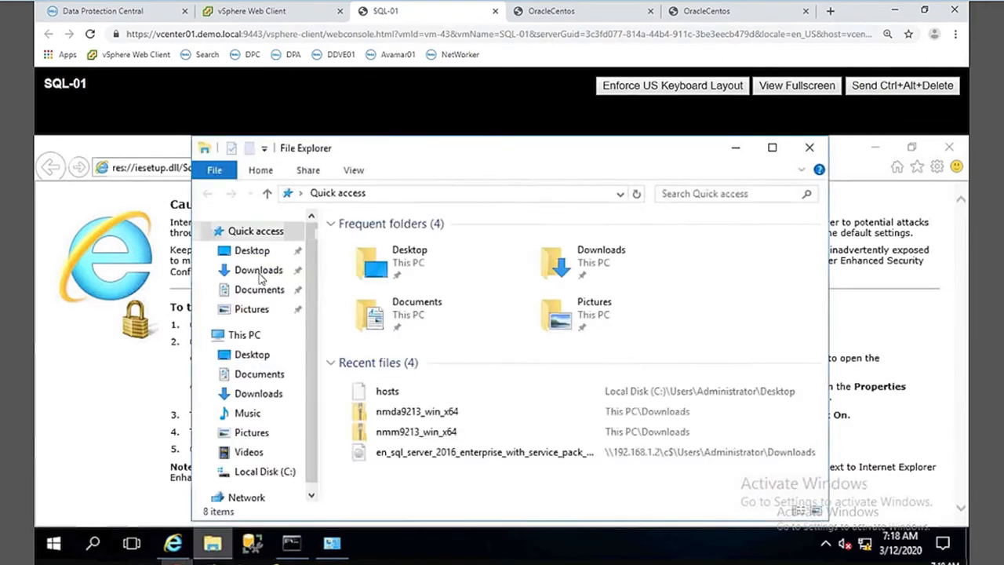
# Open the Downloads folder under Quick access in SQL-01's File Explorer
pyautogui.click(258, 270)
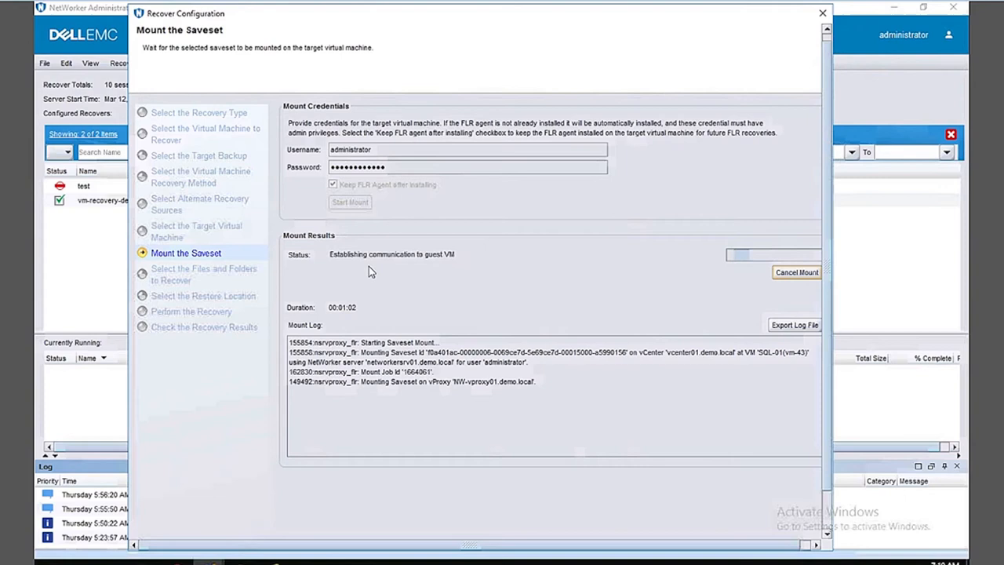
pyautogui.moveTo(378, 254)
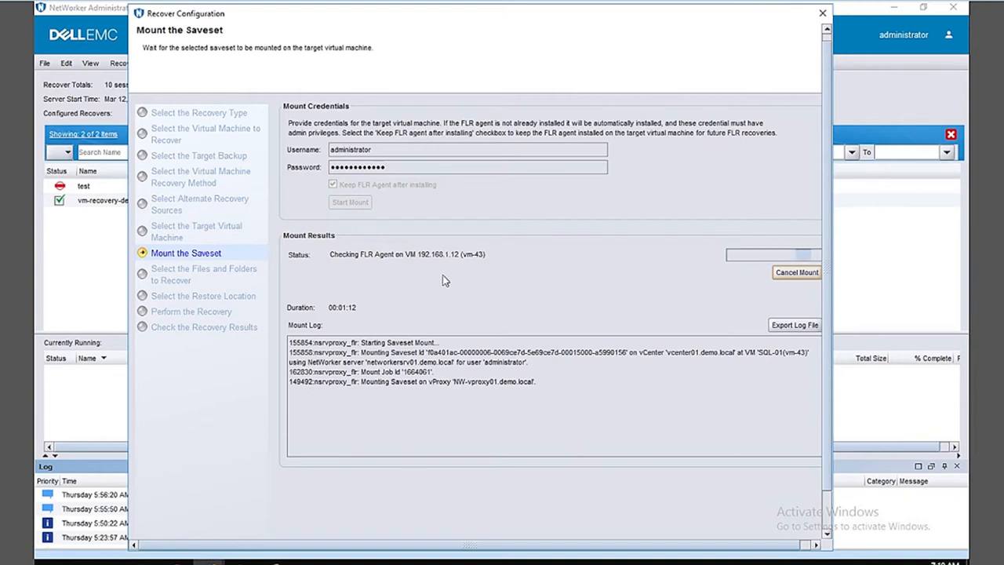
pyautogui.moveTo(526, 335)
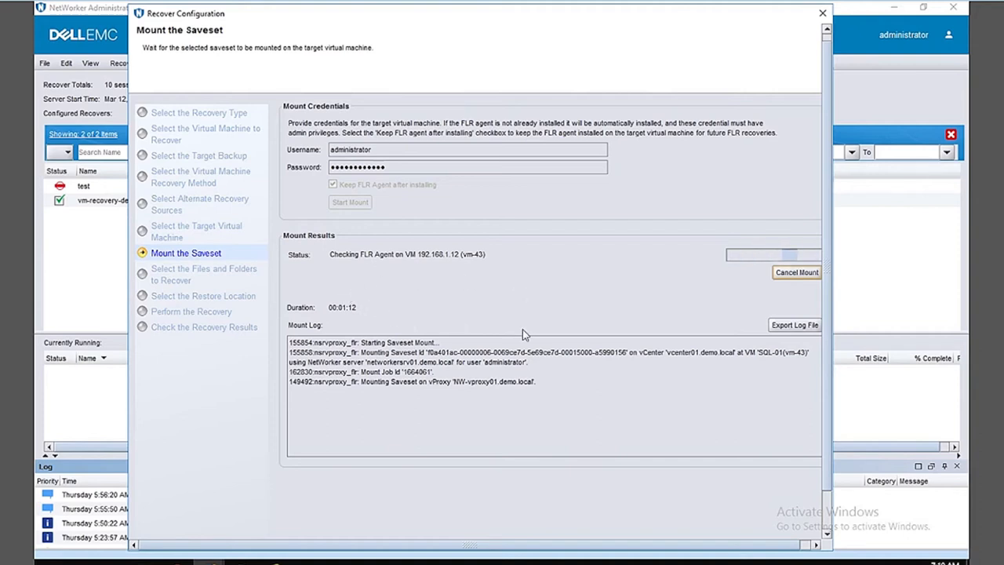
pyautogui.moveTo(337, 293)
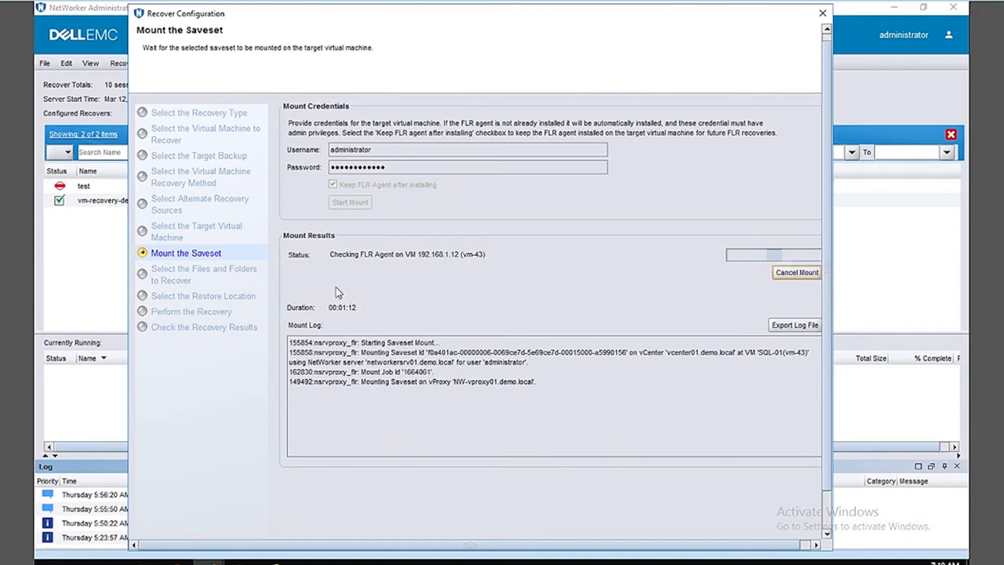
pyautogui.moveTo(518, 264)
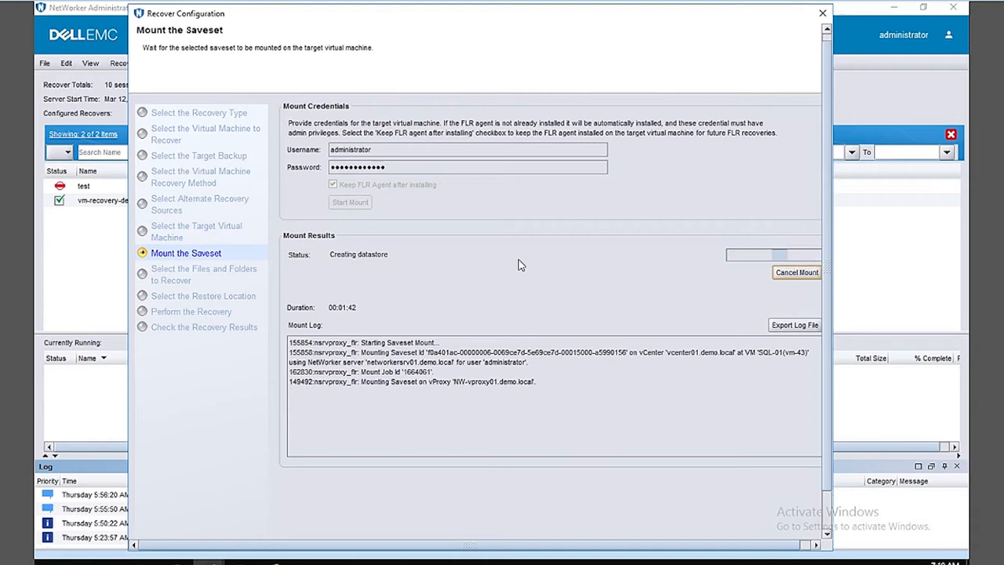
pyautogui.moveTo(364, 277)
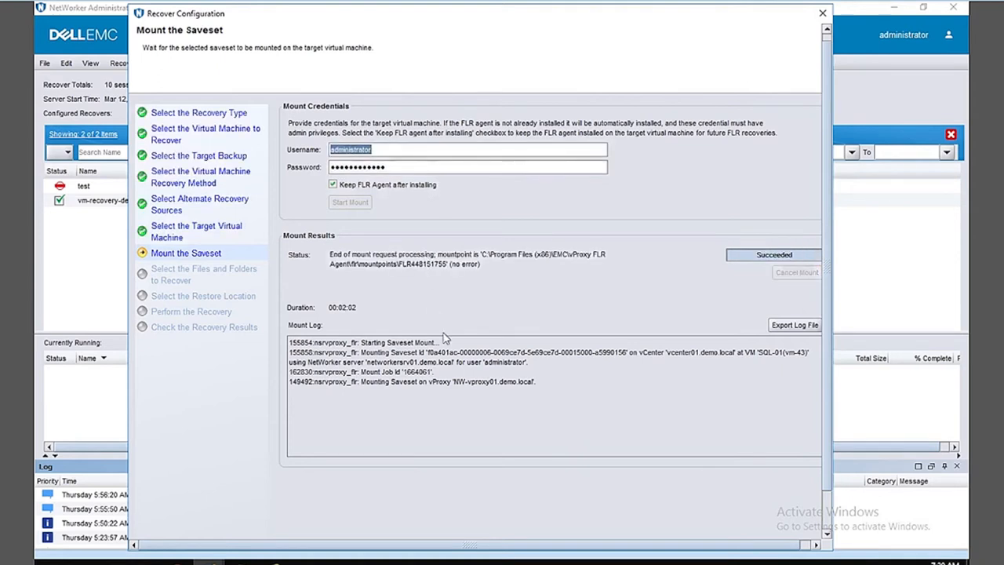
pyautogui.moveTo(442, 339)
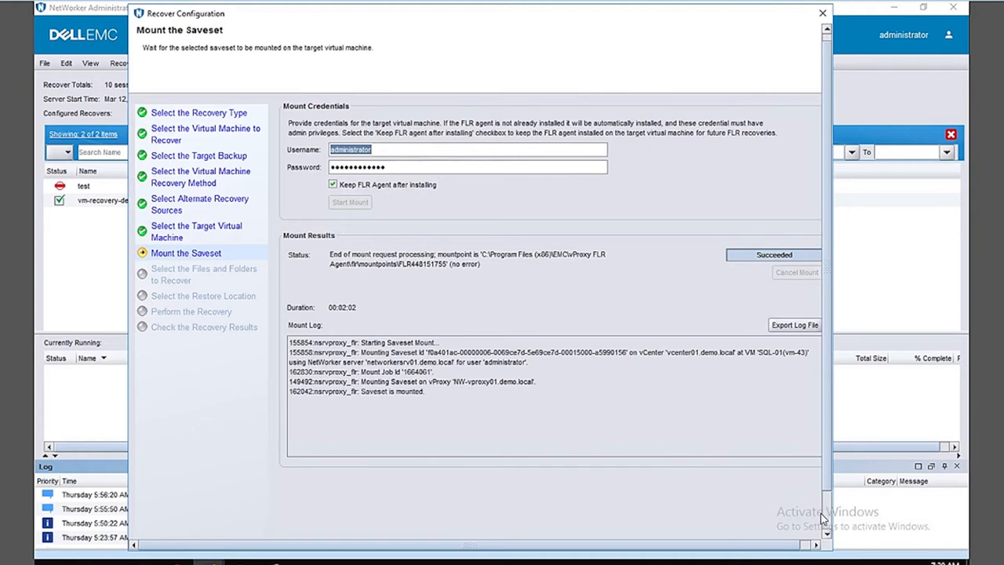
pyautogui.moveTo(821, 520)
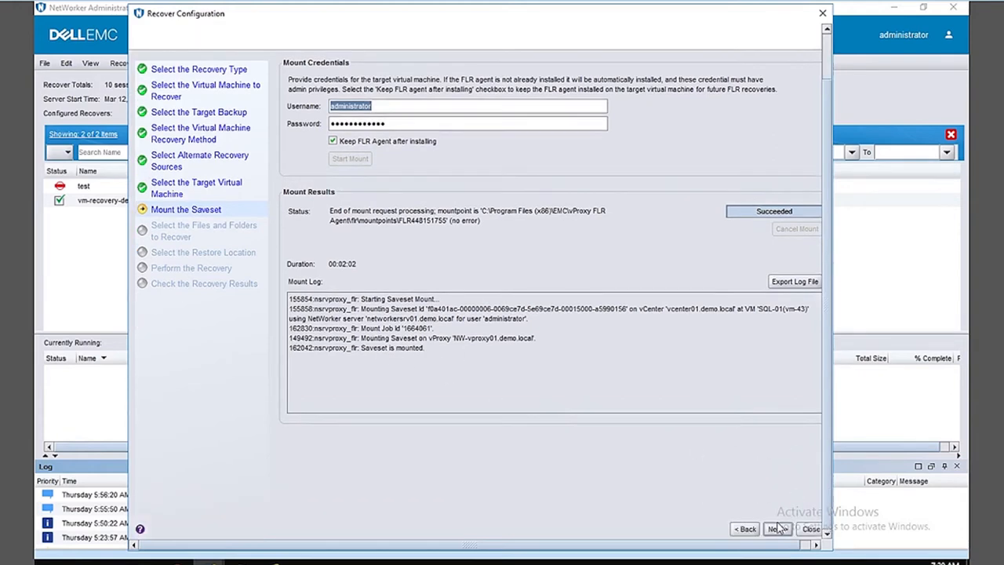
# Advance to file selection and expand SQL-01 > C:\ > Users > Administrator > Downloads
pyautogui.click(775, 529)
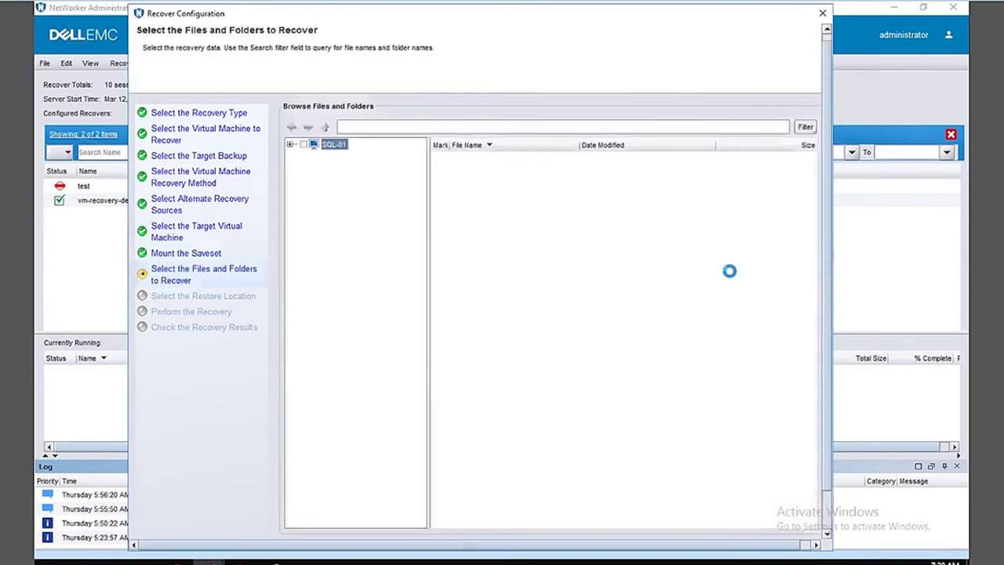
pyautogui.click(290, 144)
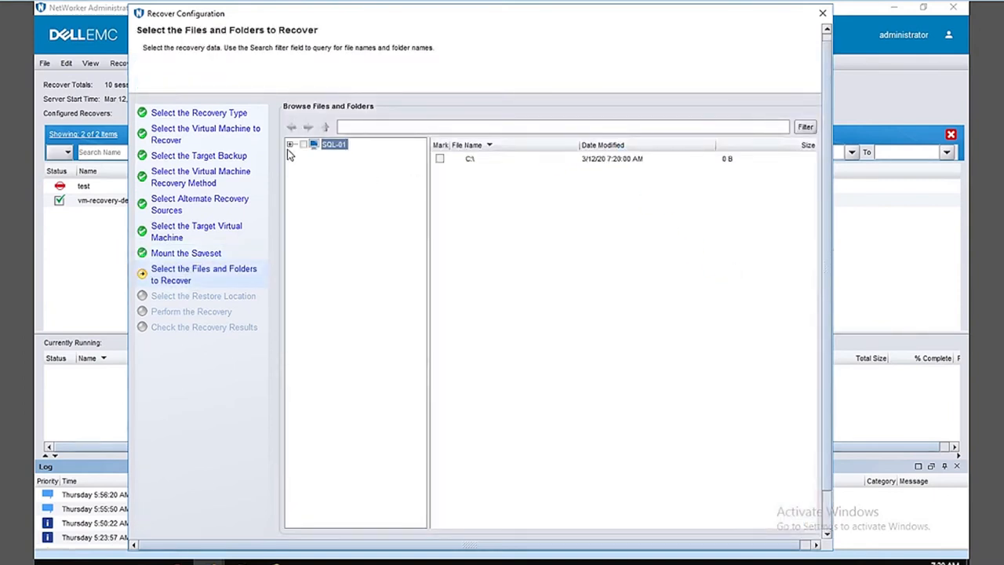
pyautogui.click(291, 144)
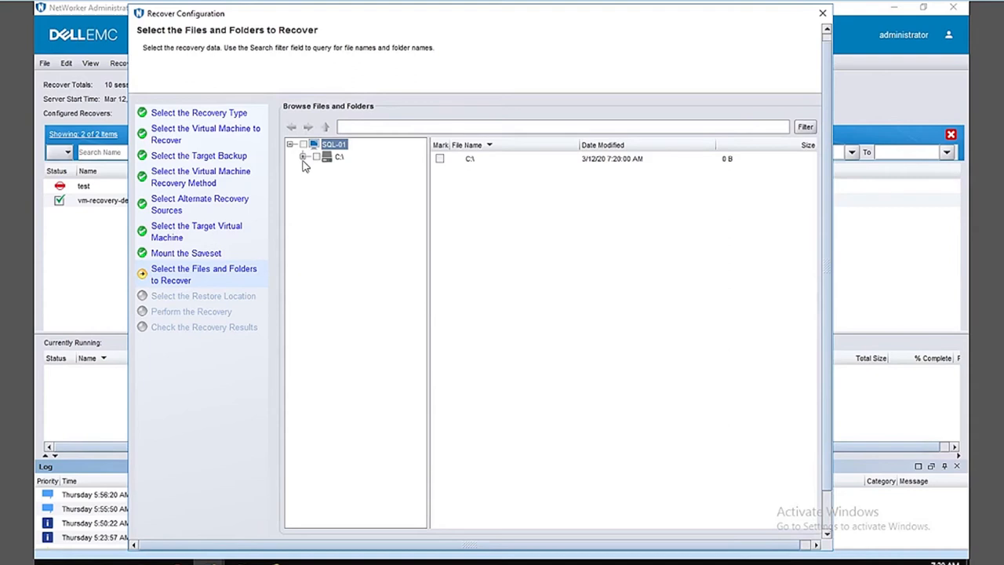
pyautogui.click(302, 157)
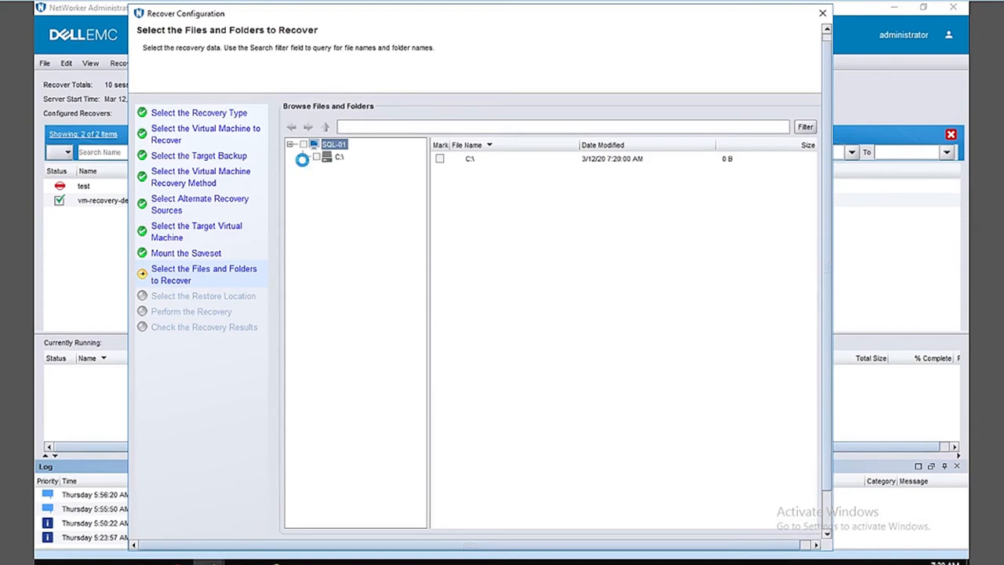
pyautogui.click(317, 157)
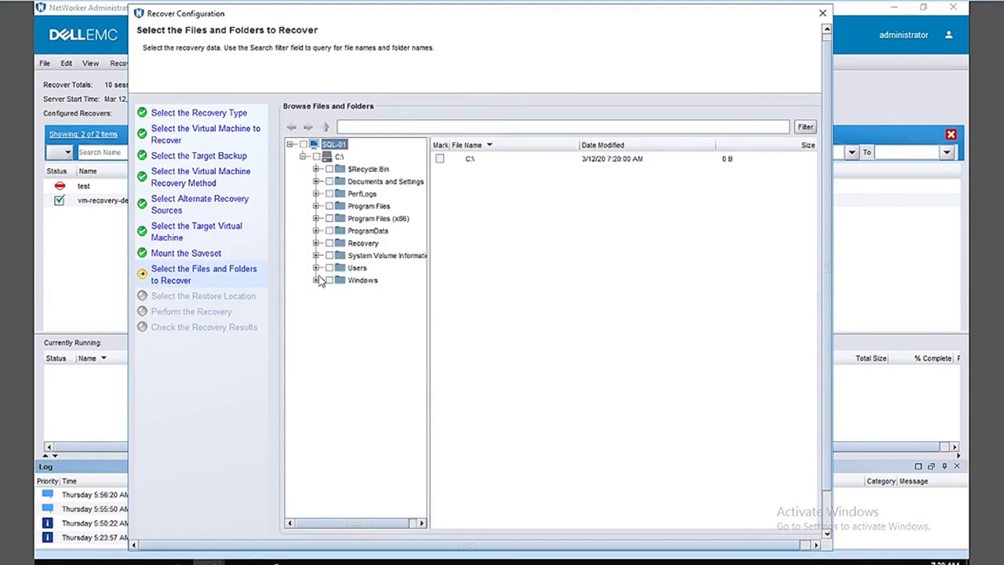
pyautogui.click(317, 268)
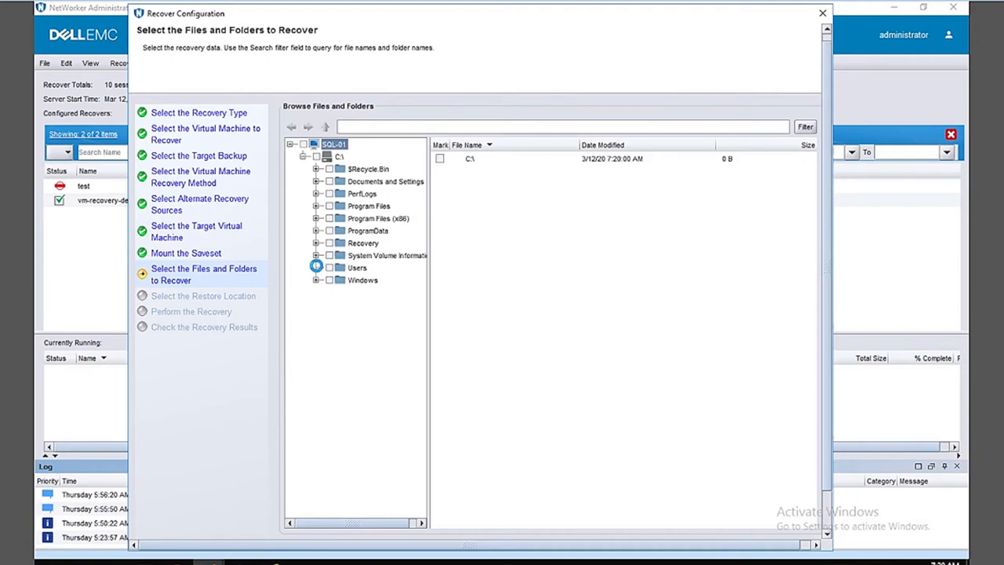
pyautogui.click(317, 267)
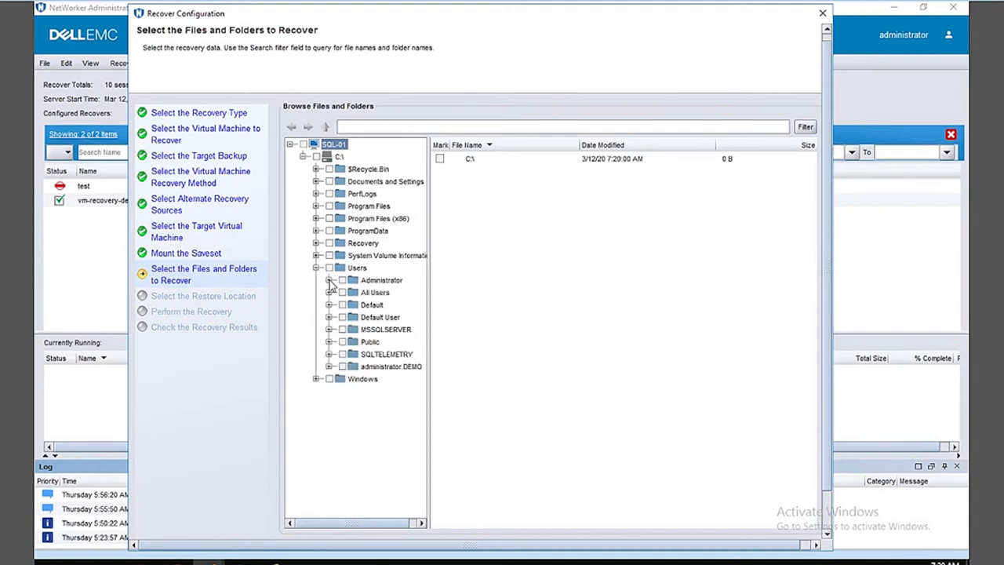
pyautogui.click(330, 280)
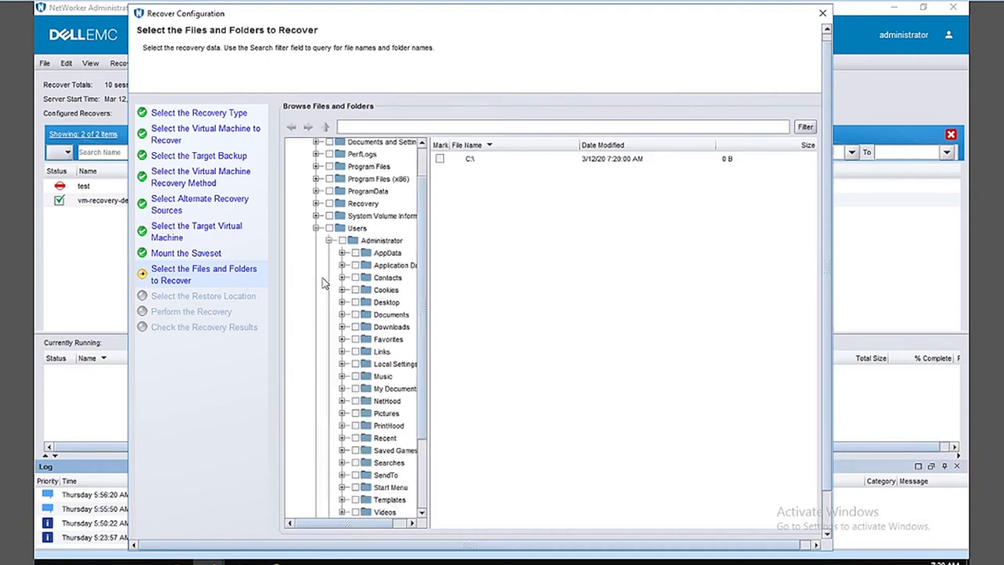
pyautogui.click(391, 327)
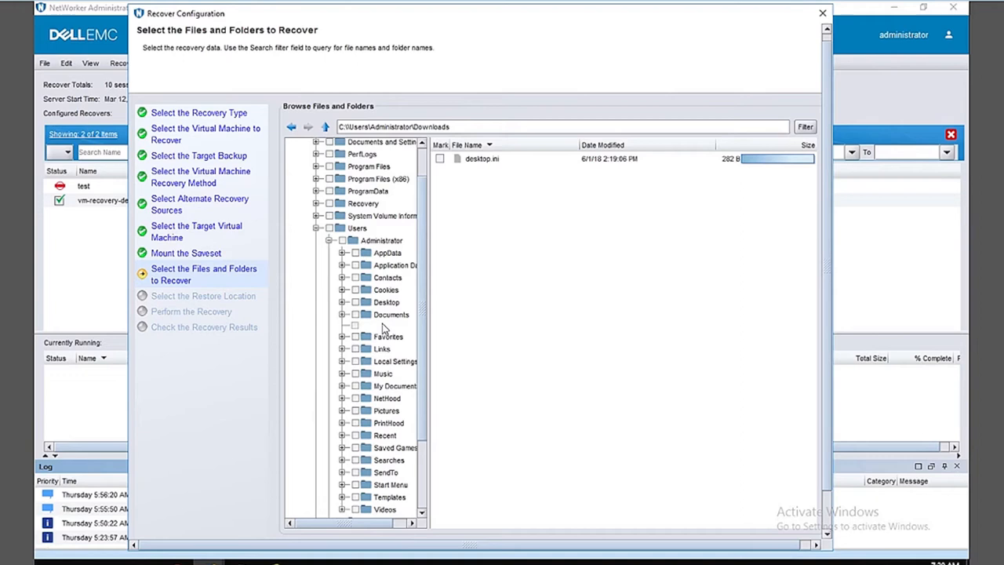
pyautogui.moveTo(479, 496)
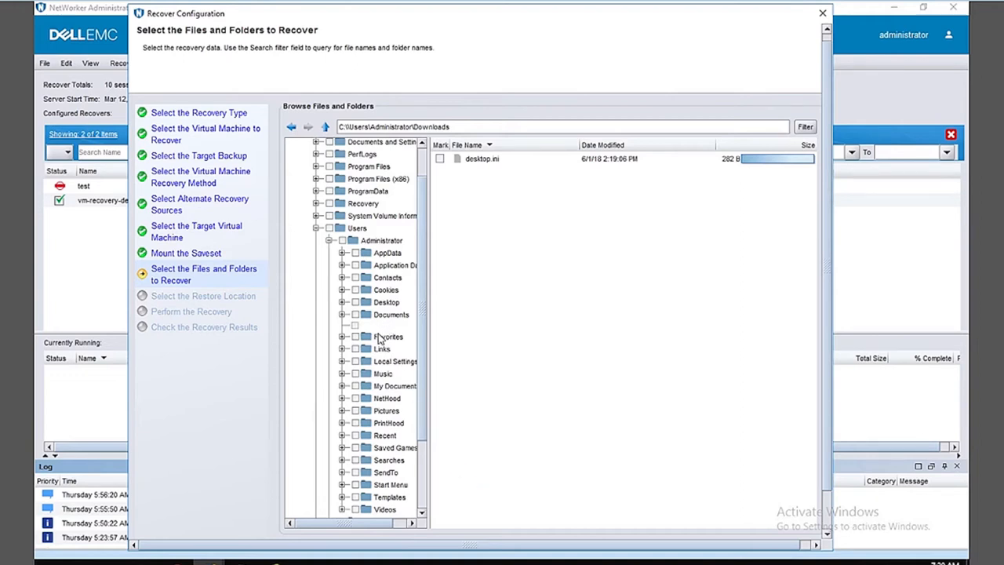
pyautogui.click(391, 327)
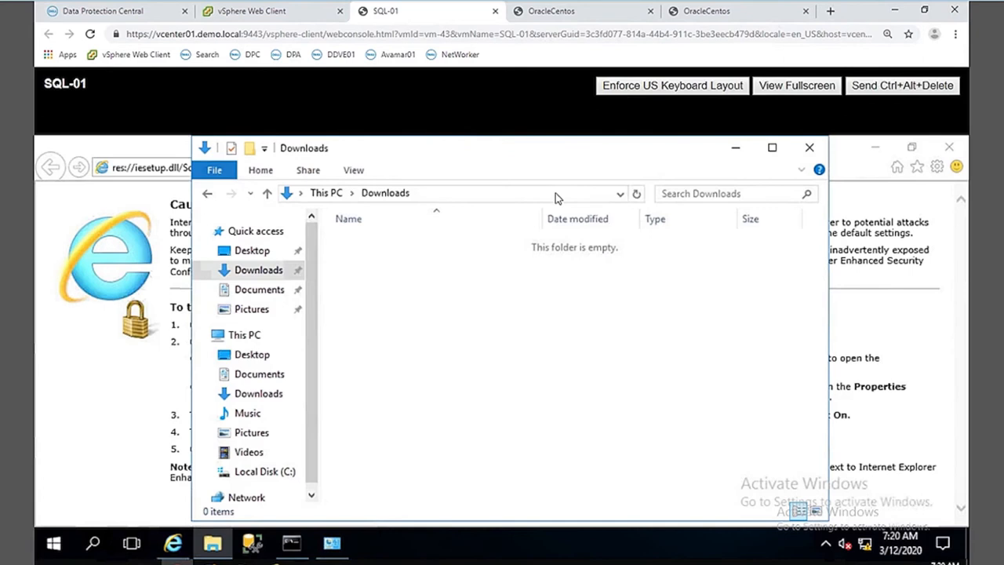
pyautogui.click(451, 193)
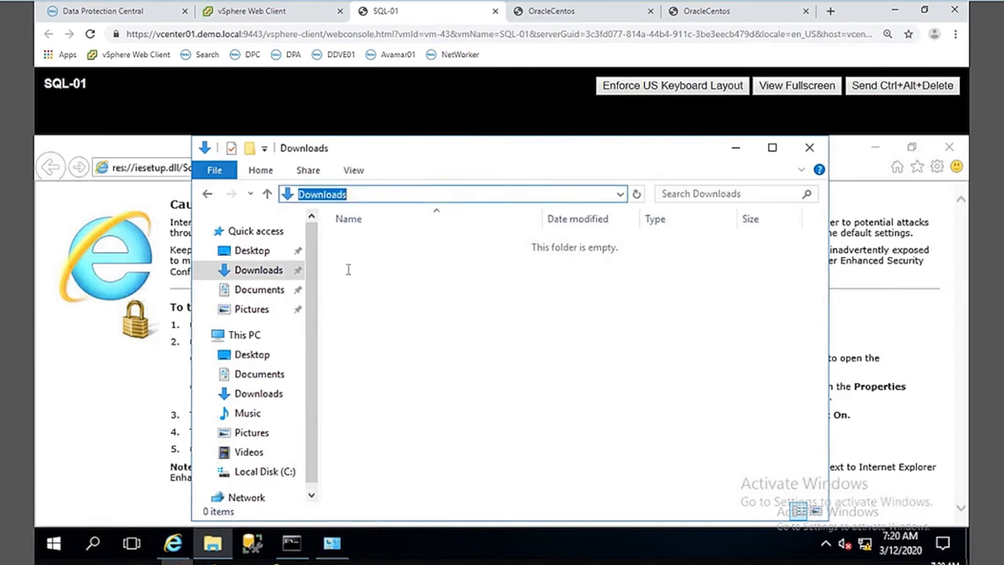
pyautogui.click(258, 270)
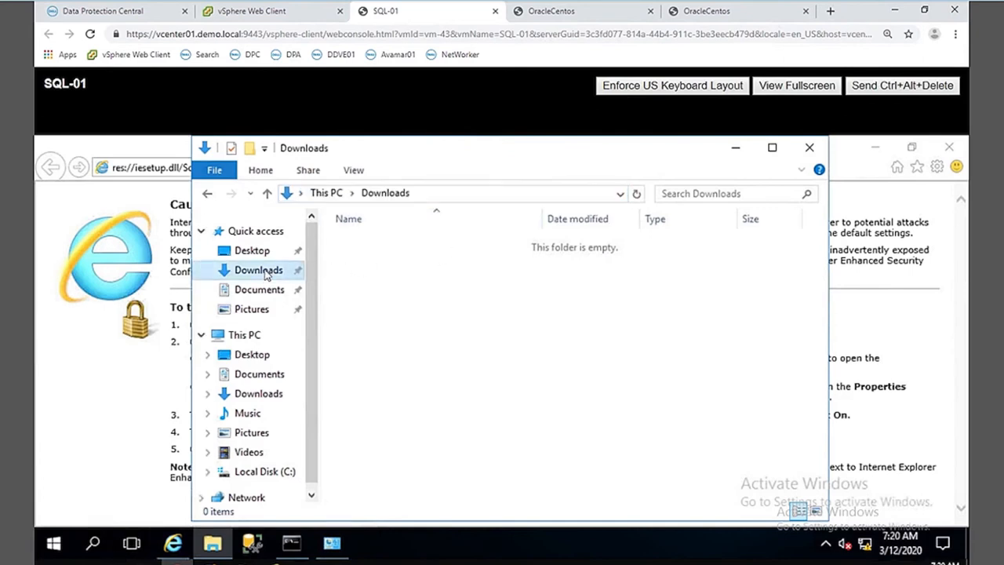
pyautogui.rightClick(258, 270)
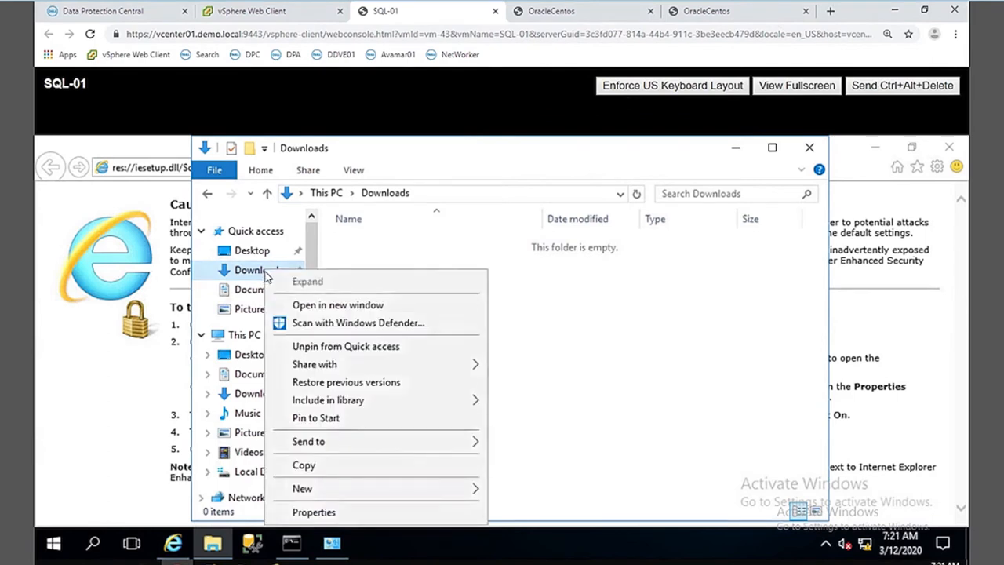
pyautogui.click(314, 512)
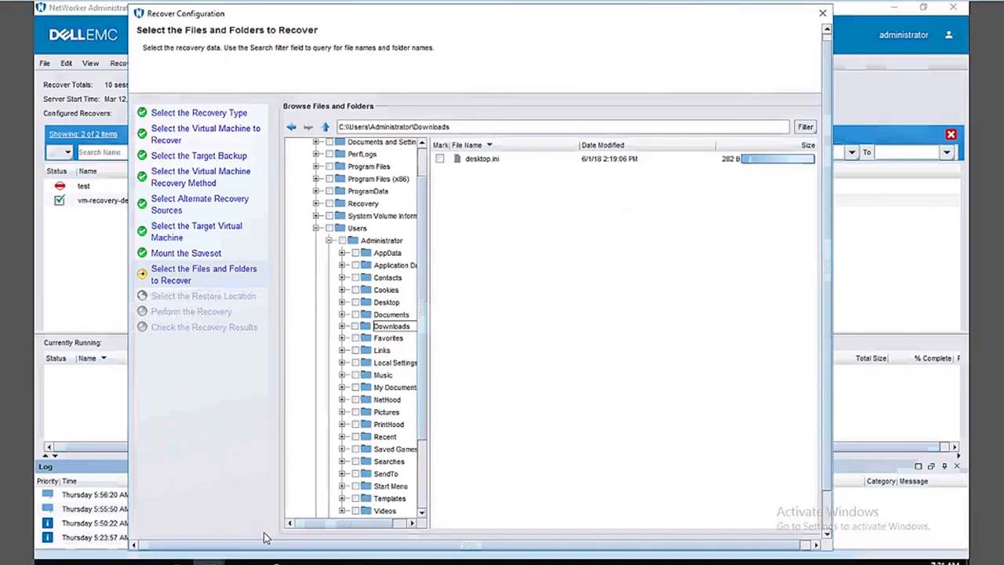
pyautogui.moveTo(424, 158)
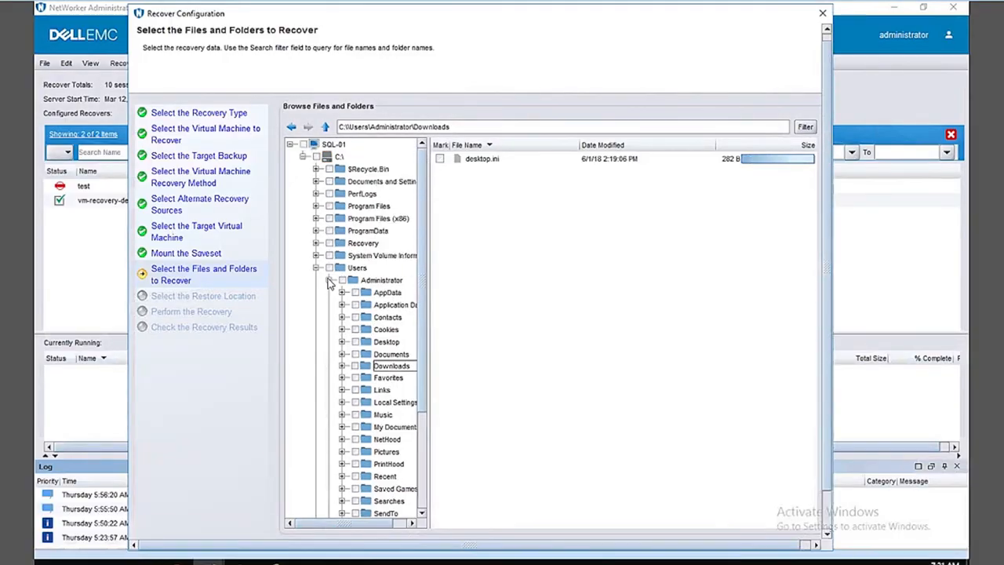
# Open administrator.DEMO's Downloads in the backup and mark its folders and zip files
pyautogui.click(382, 280)
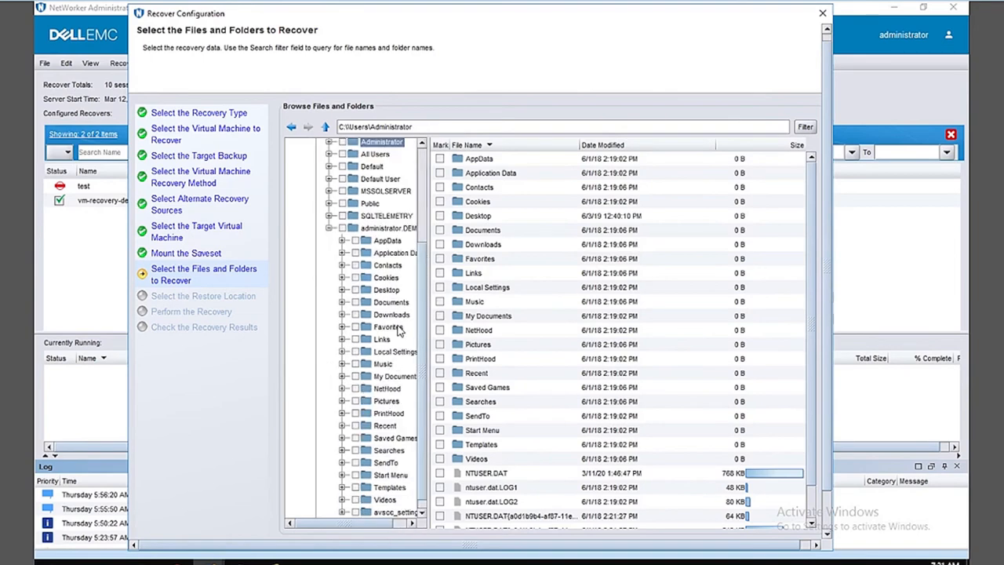
pyautogui.click(391, 315)
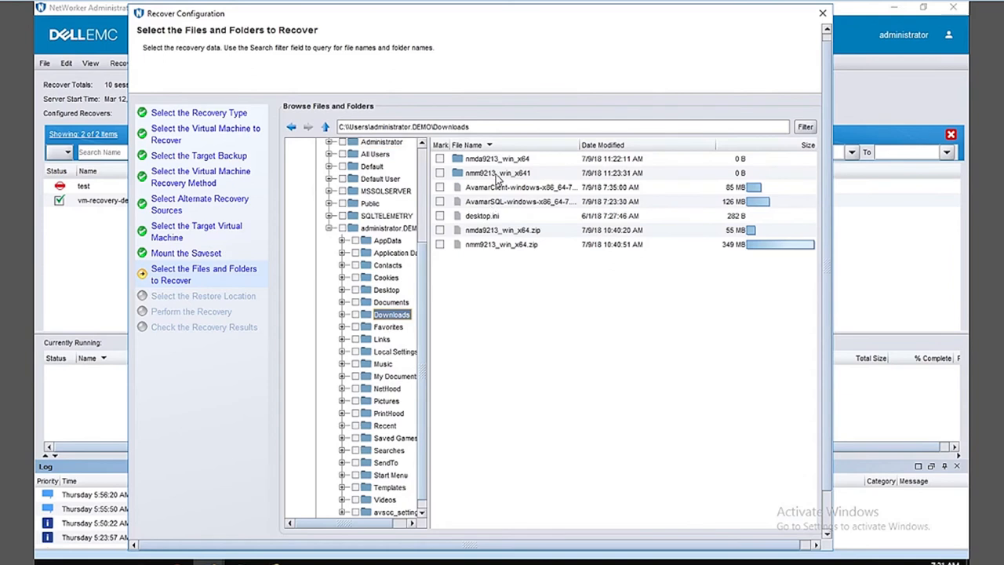
pyautogui.click(440, 159)
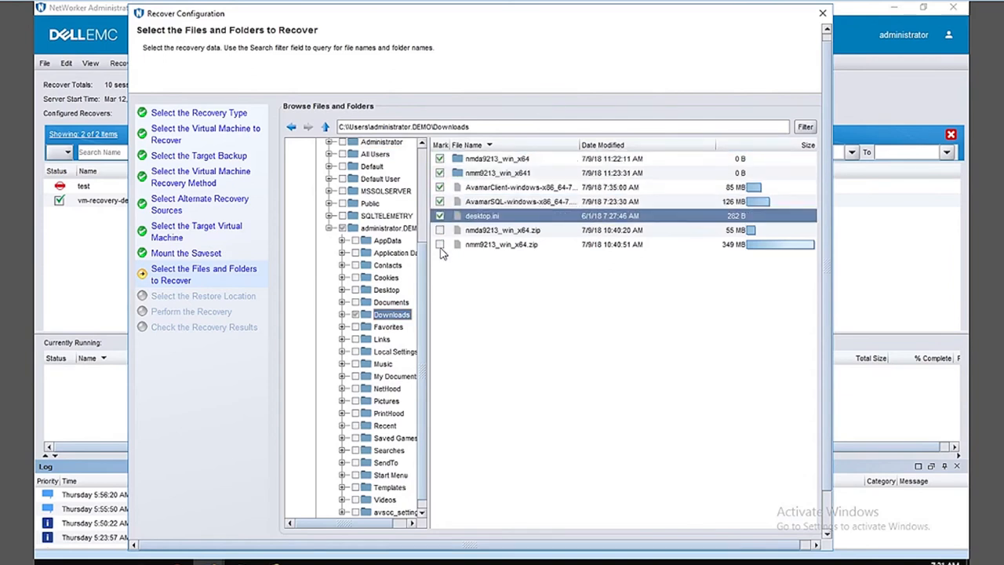
pyautogui.click(440, 244)
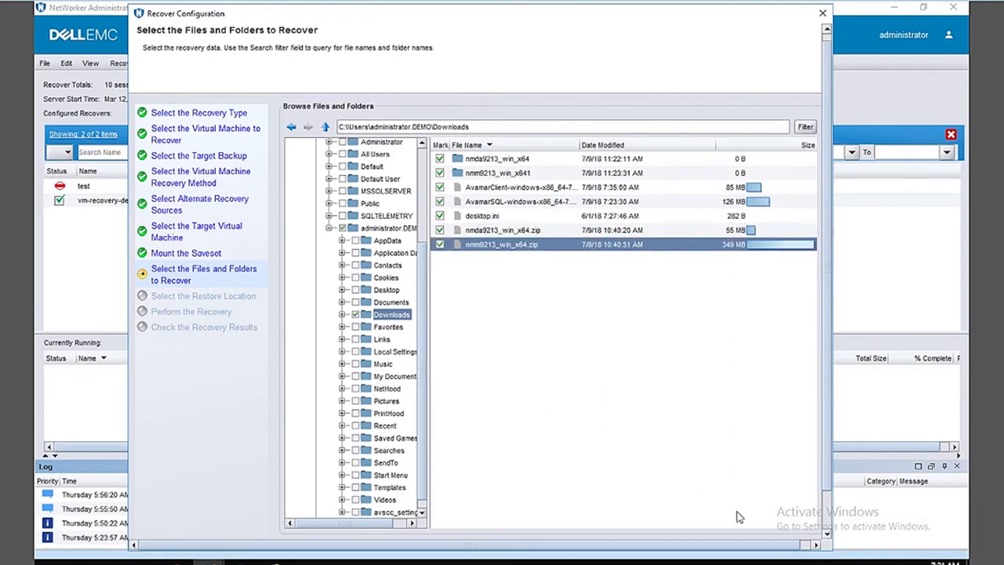
pyautogui.moveTo(825, 520)
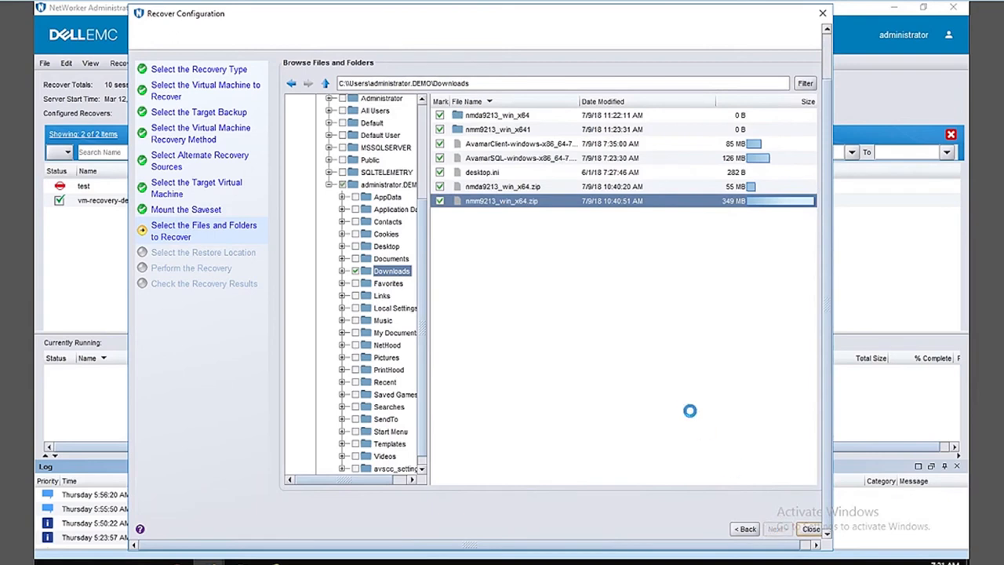
# Choose C:\Users\administrator.DEMO\Downloads as the restore destination and proceed to the summary
pyautogui.click(777, 529)
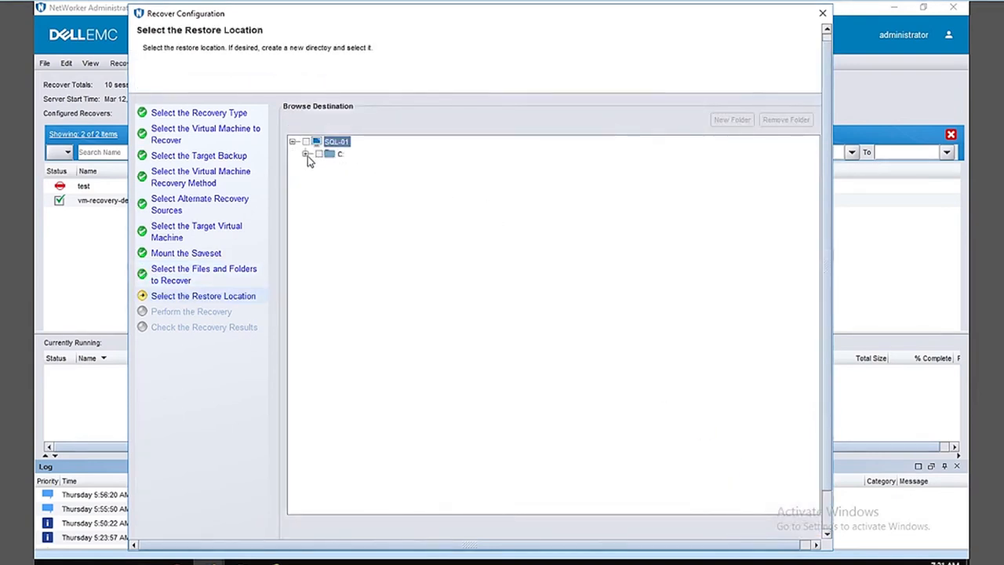
pyautogui.click(306, 154)
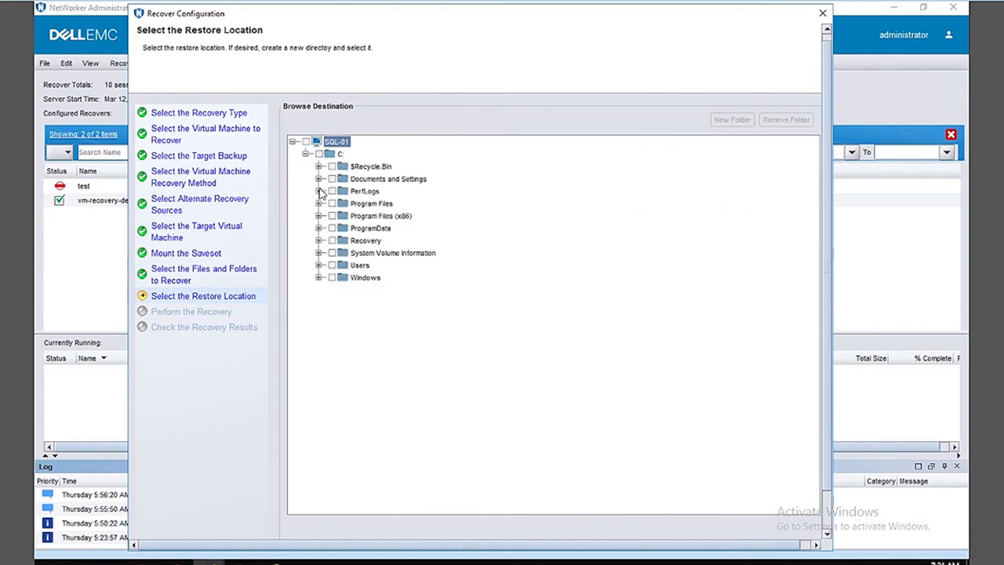
pyautogui.moveTo(318, 268)
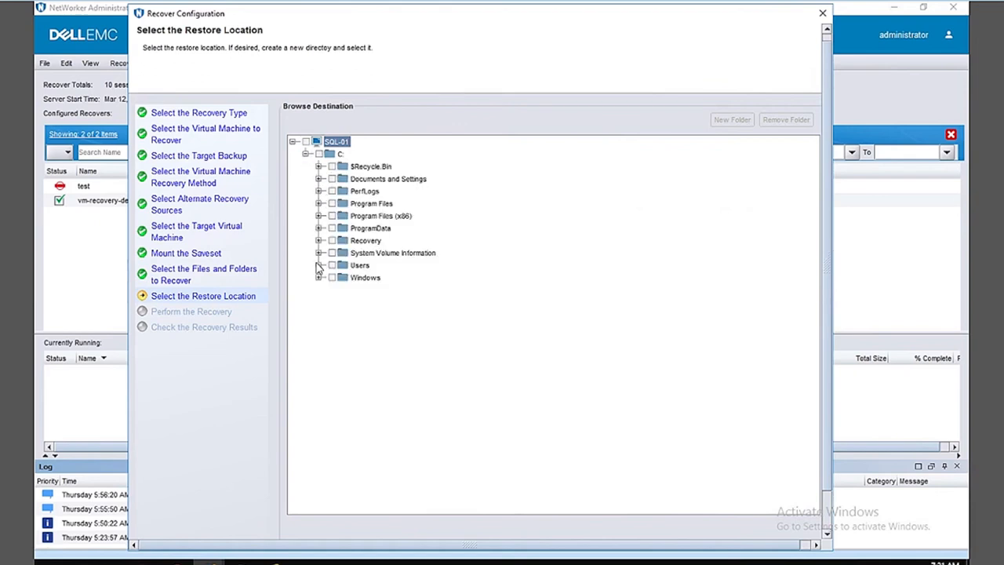
pyautogui.click(320, 265)
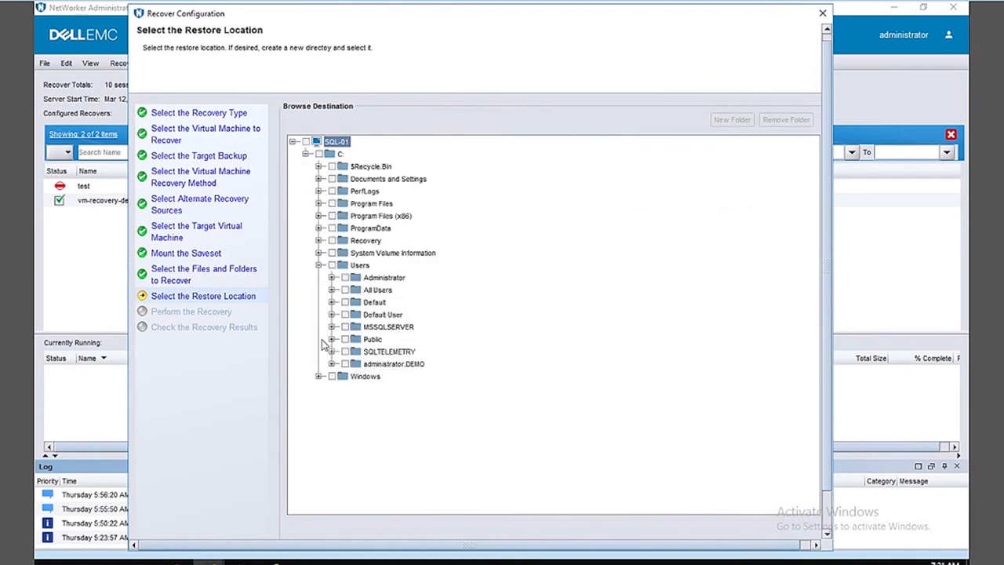
pyautogui.moveTo(332, 369)
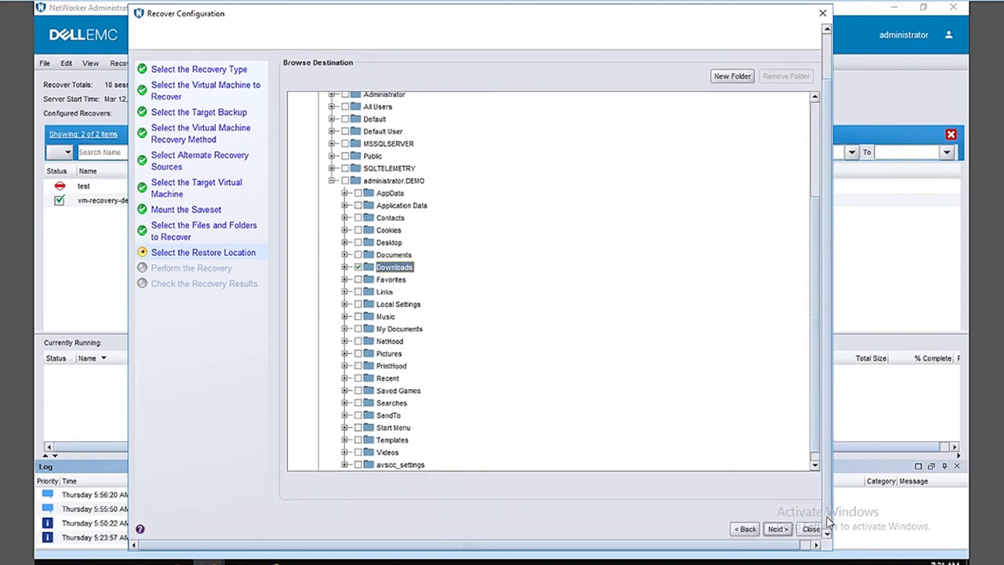
pyautogui.click(777, 529)
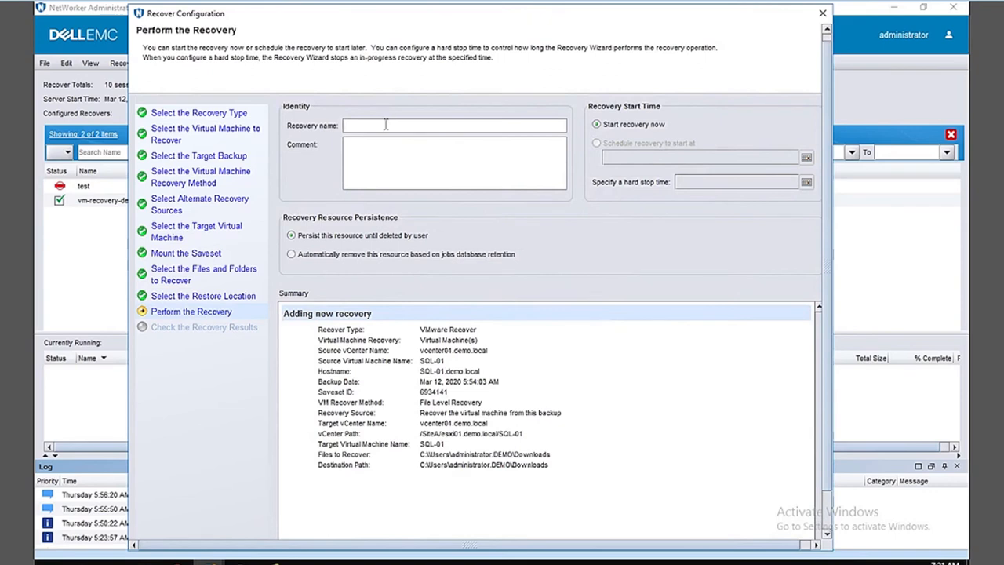
# Enter vm_flr_demo as the recovery name, run the recovery, and confirm with Yes
pyautogui.write('vm_flr_demo')
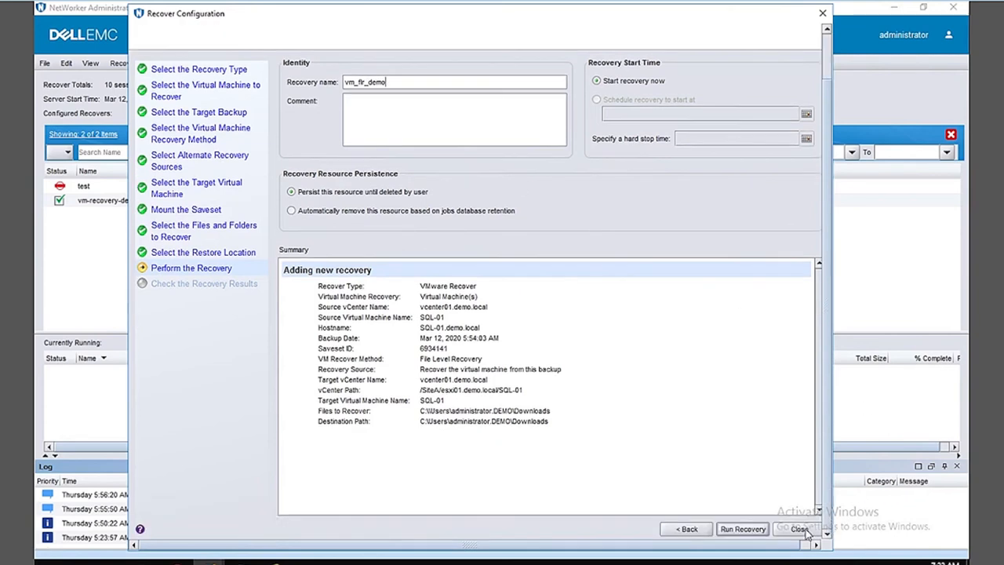
pyautogui.click(742, 529)
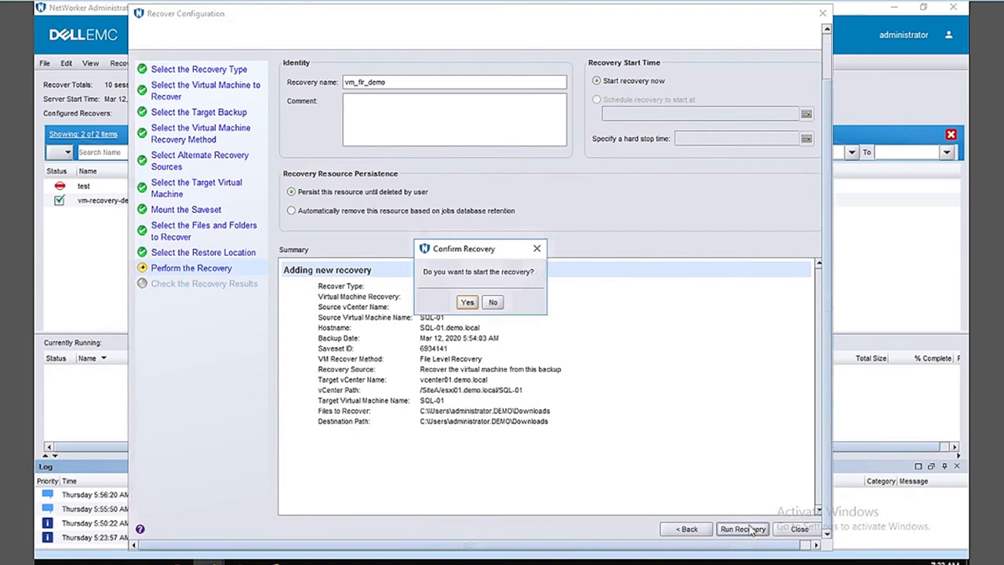
pyautogui.click(493, 302)
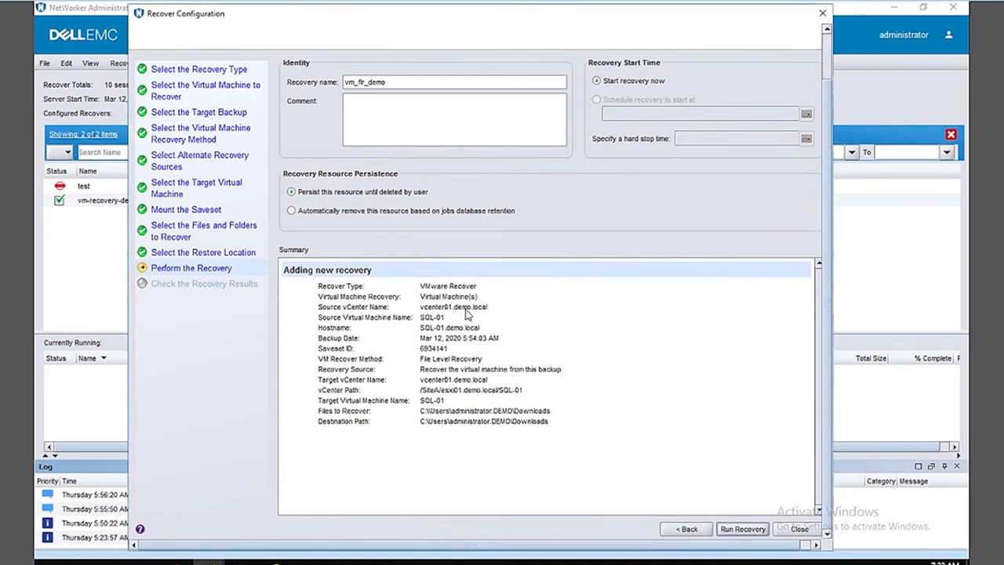
pyautogui.click(741, 528)
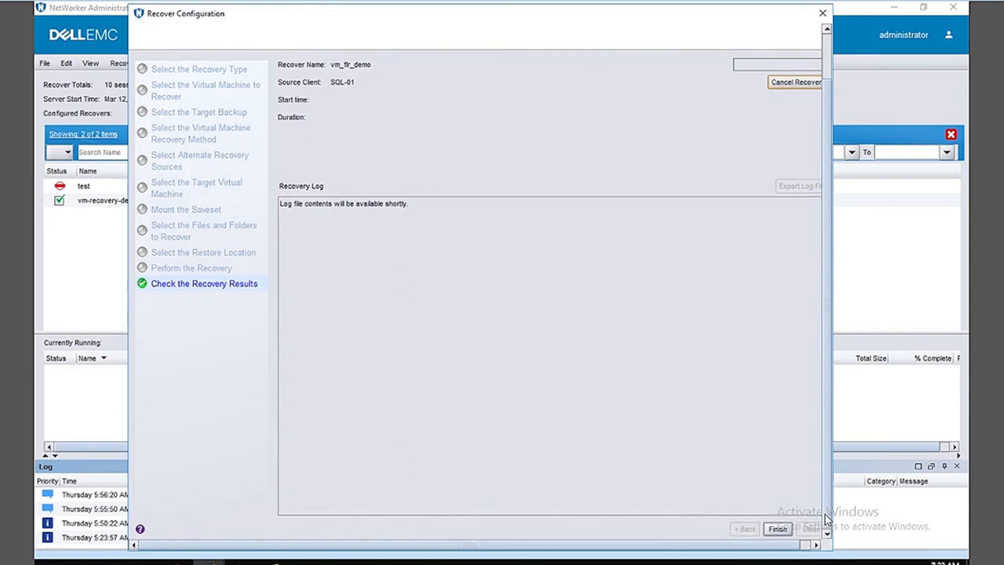
pyautogui.moveTo(678, 412)
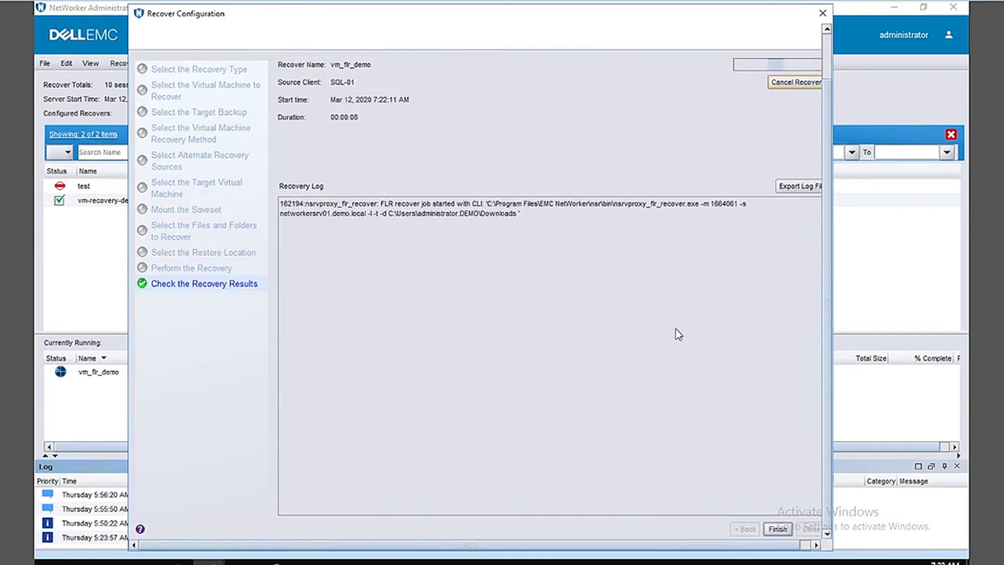
pyautogui.moveTo(588, 258)
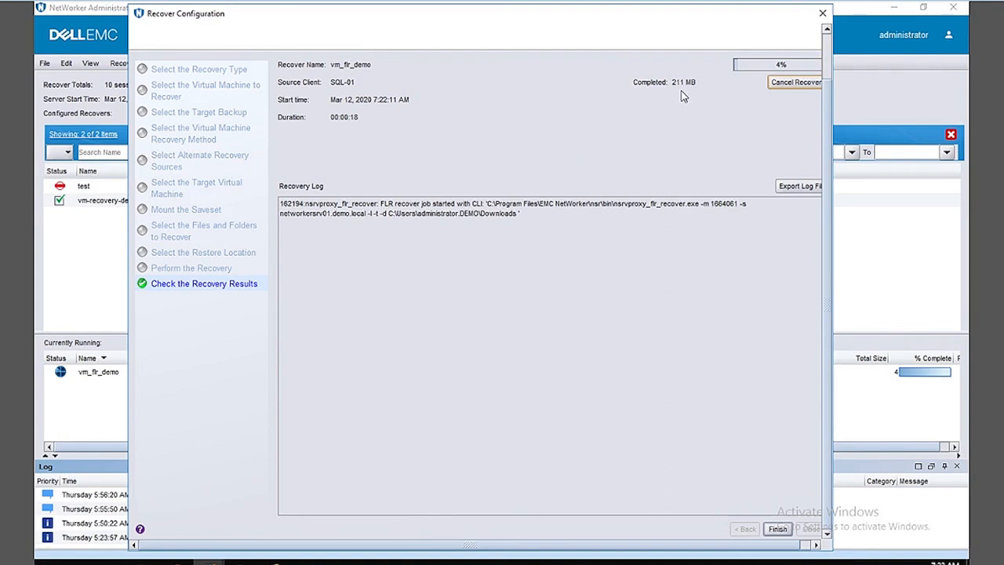
pyautogui.moveTo(688, 95)
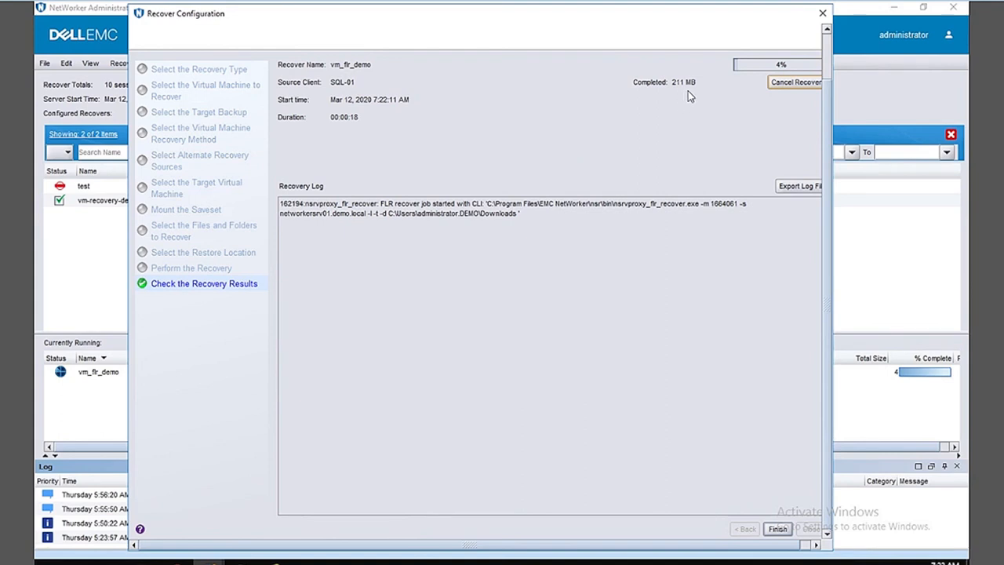
pyautogui.moveTo(263, 409)
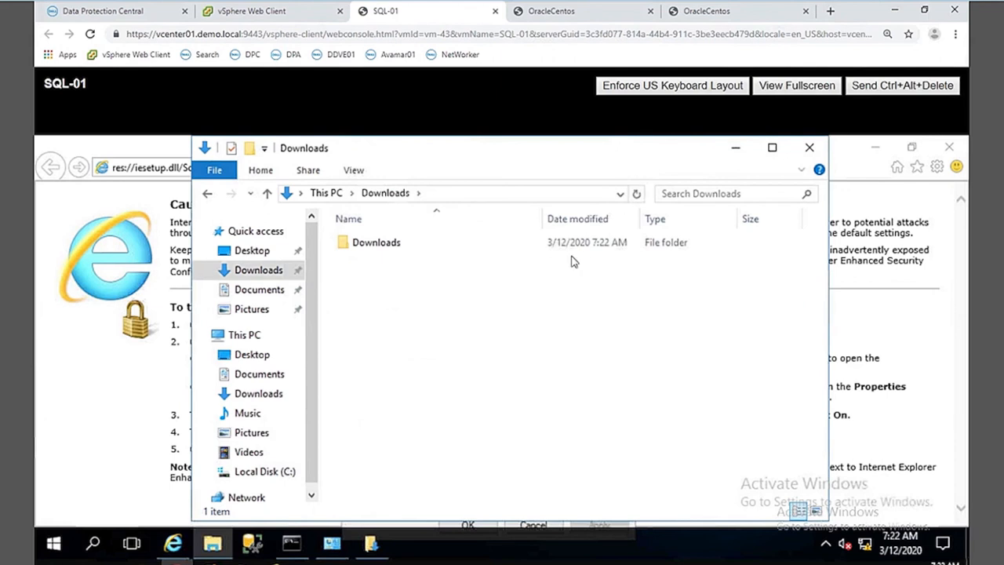
# Select and open the restored Downloads folder inside SQL-01's Downloads
pyautogui.click(376, 241)
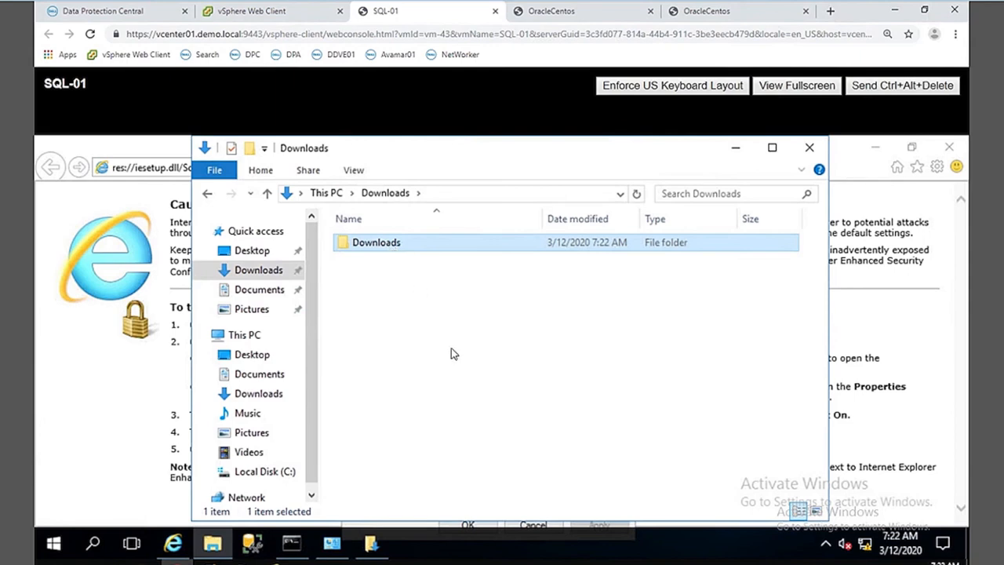
pyautogui.doubleClick(376, 242)
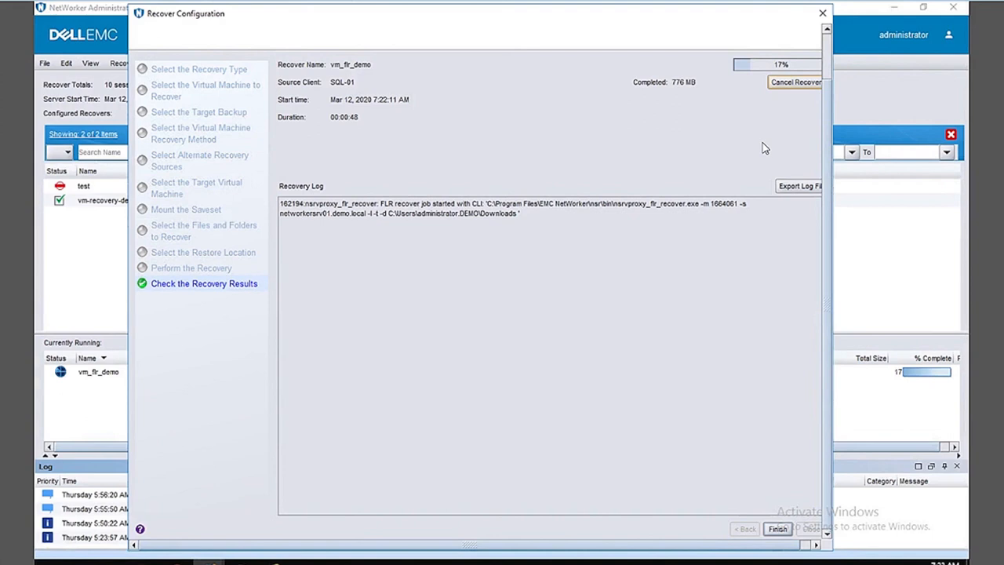
pyautogui.moveTo(437, 448)
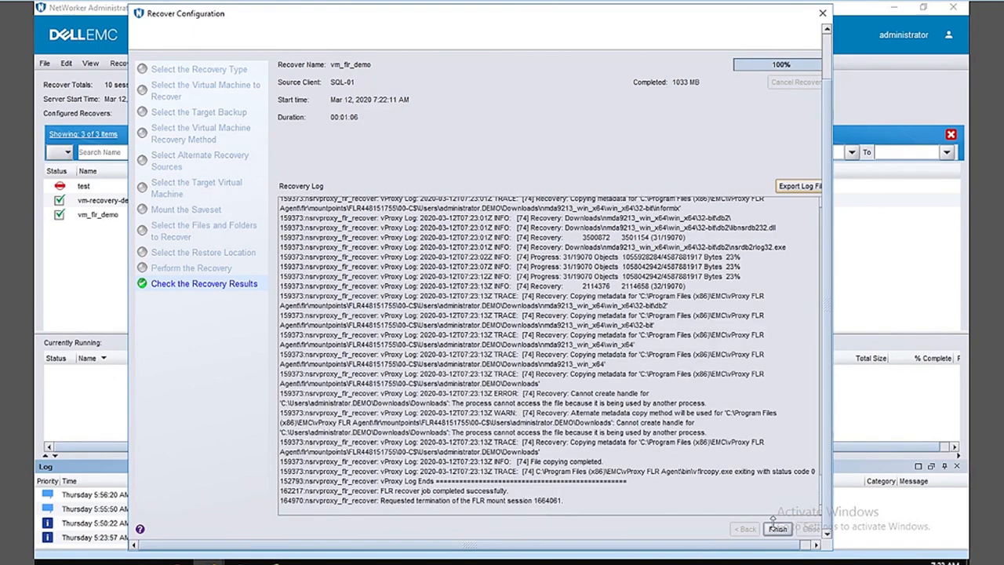
# Close the completed vm_flr_demo recovery wizard and view it listed in the Recover tab
pyautogui.click(778, 528)
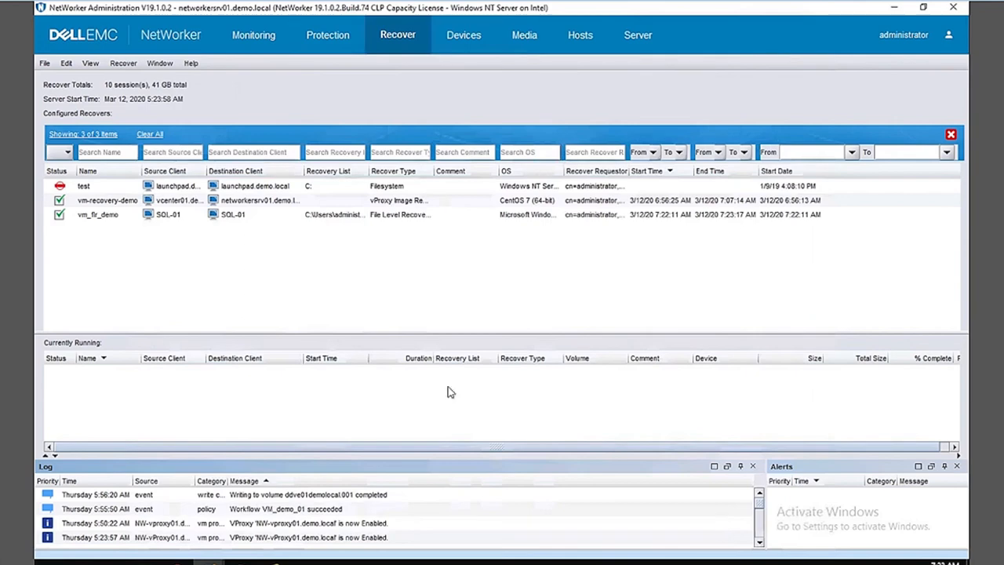
pyautogui.click(107, 201)
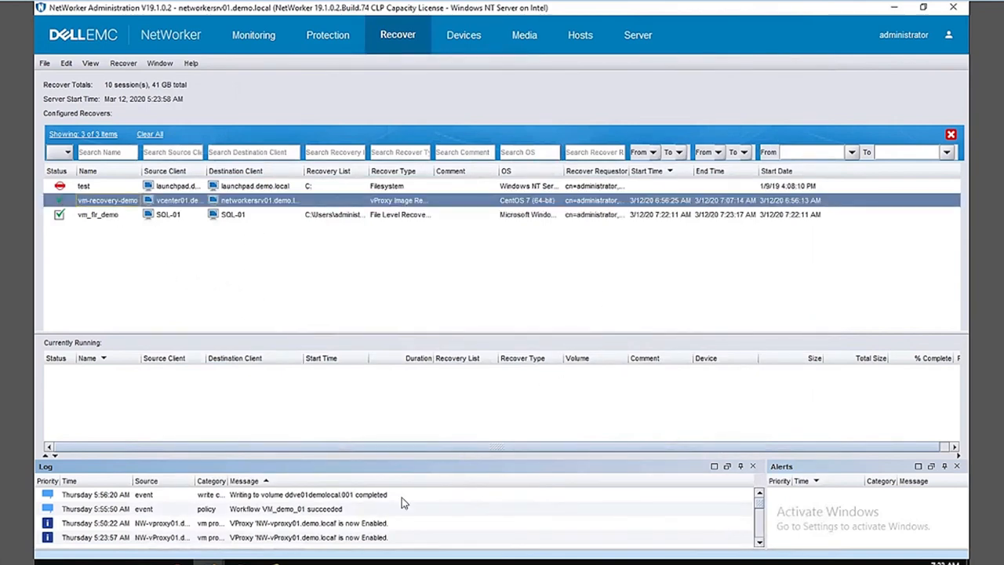